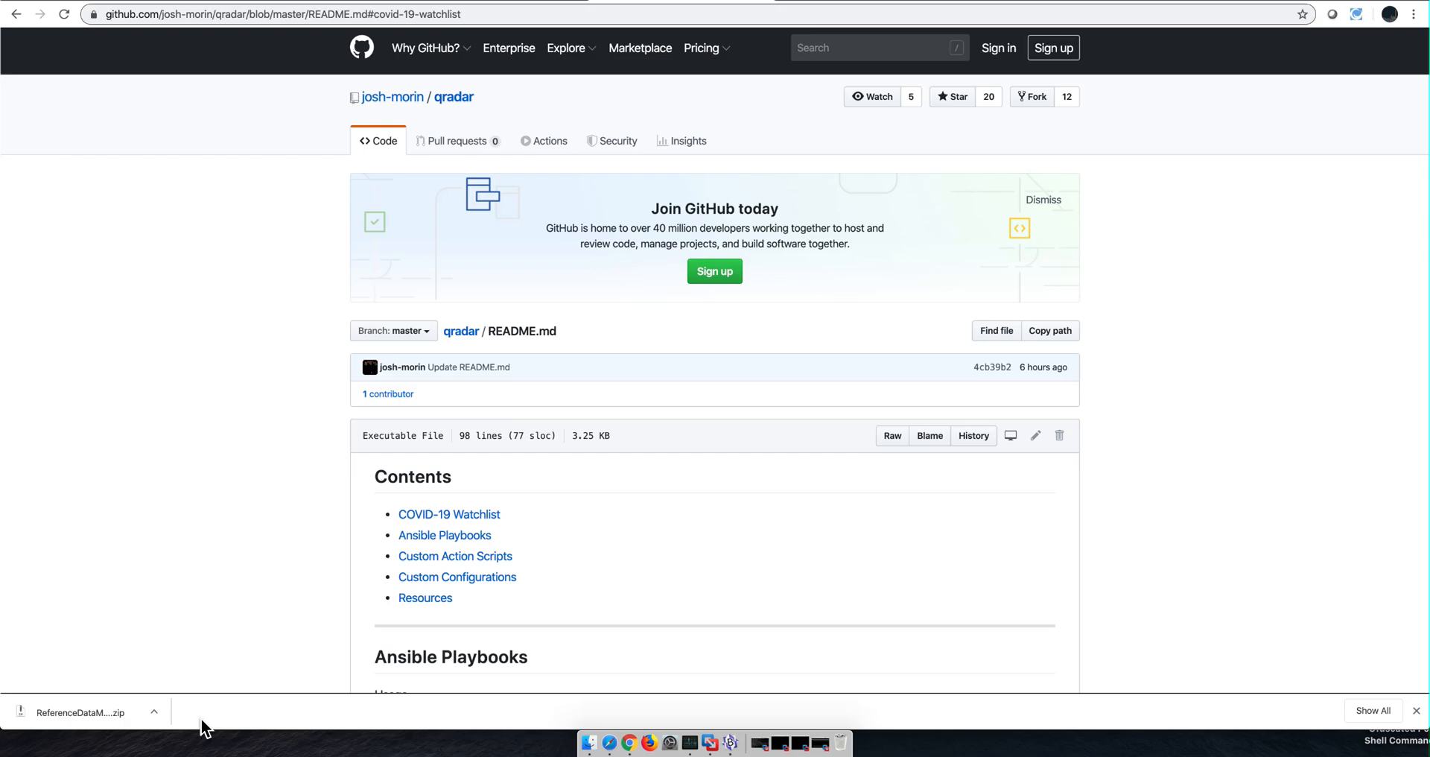
{"action": "mouse_move", "coordinate": [448, 514]}
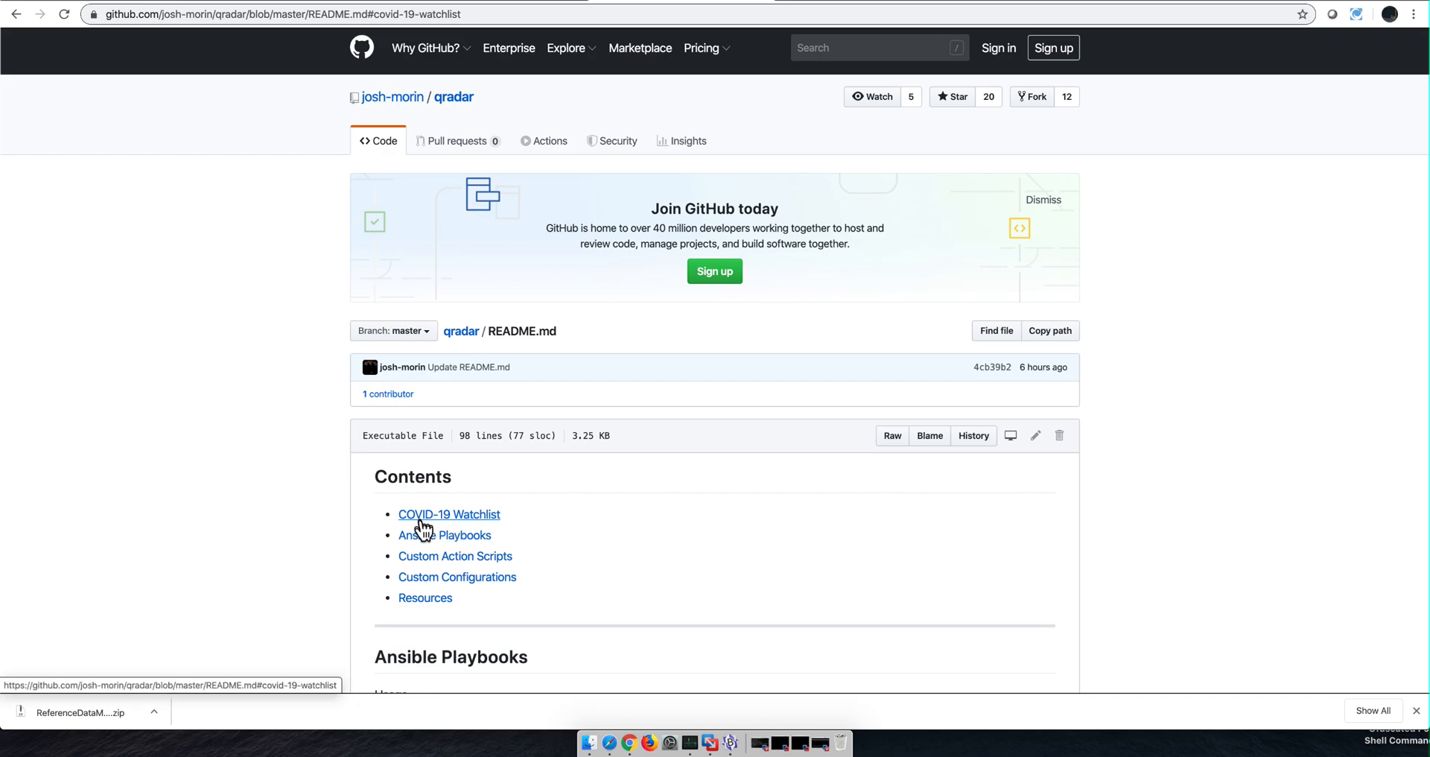
{"action": "mouse_move", "coordinate": [451, 519]}
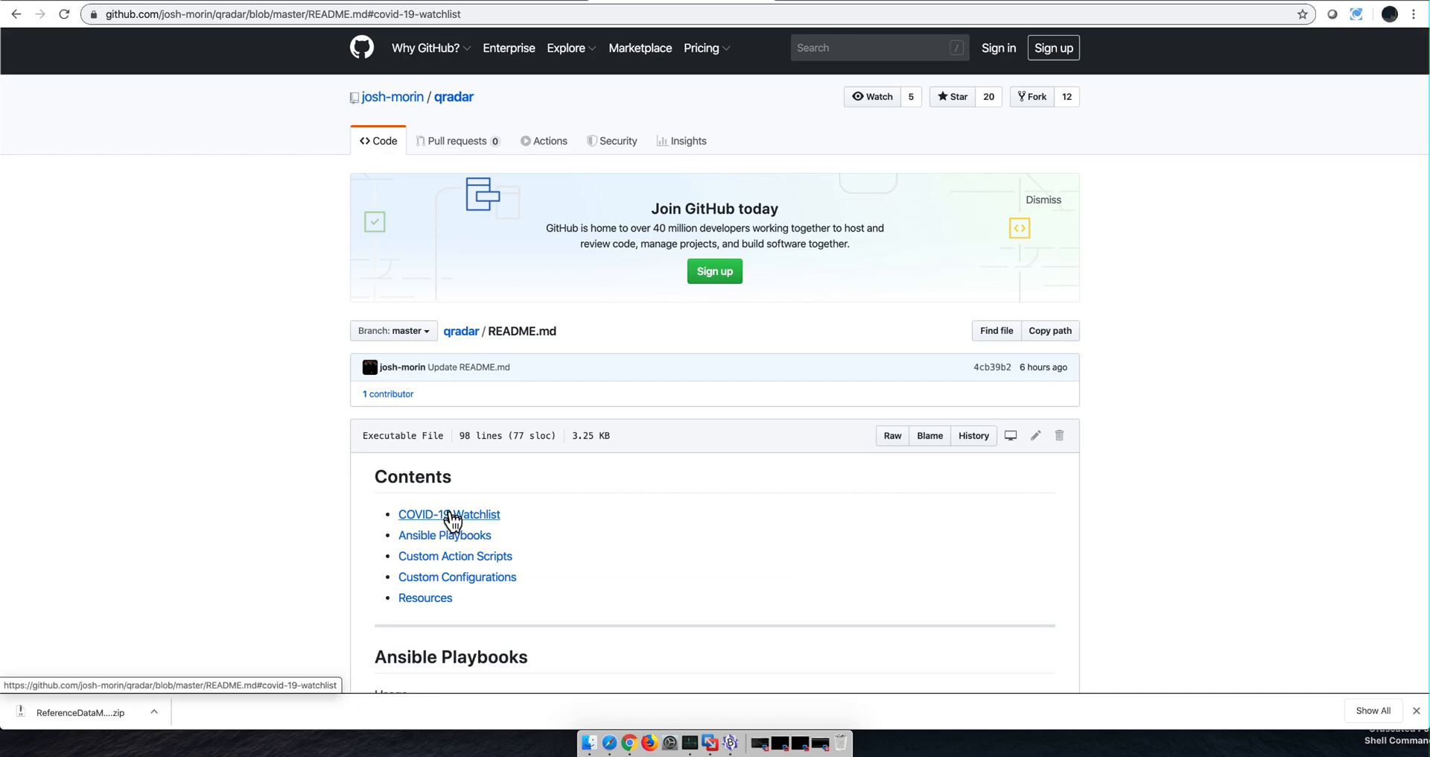
{"action": "mouse_move", "coordinate": [403, 116]}
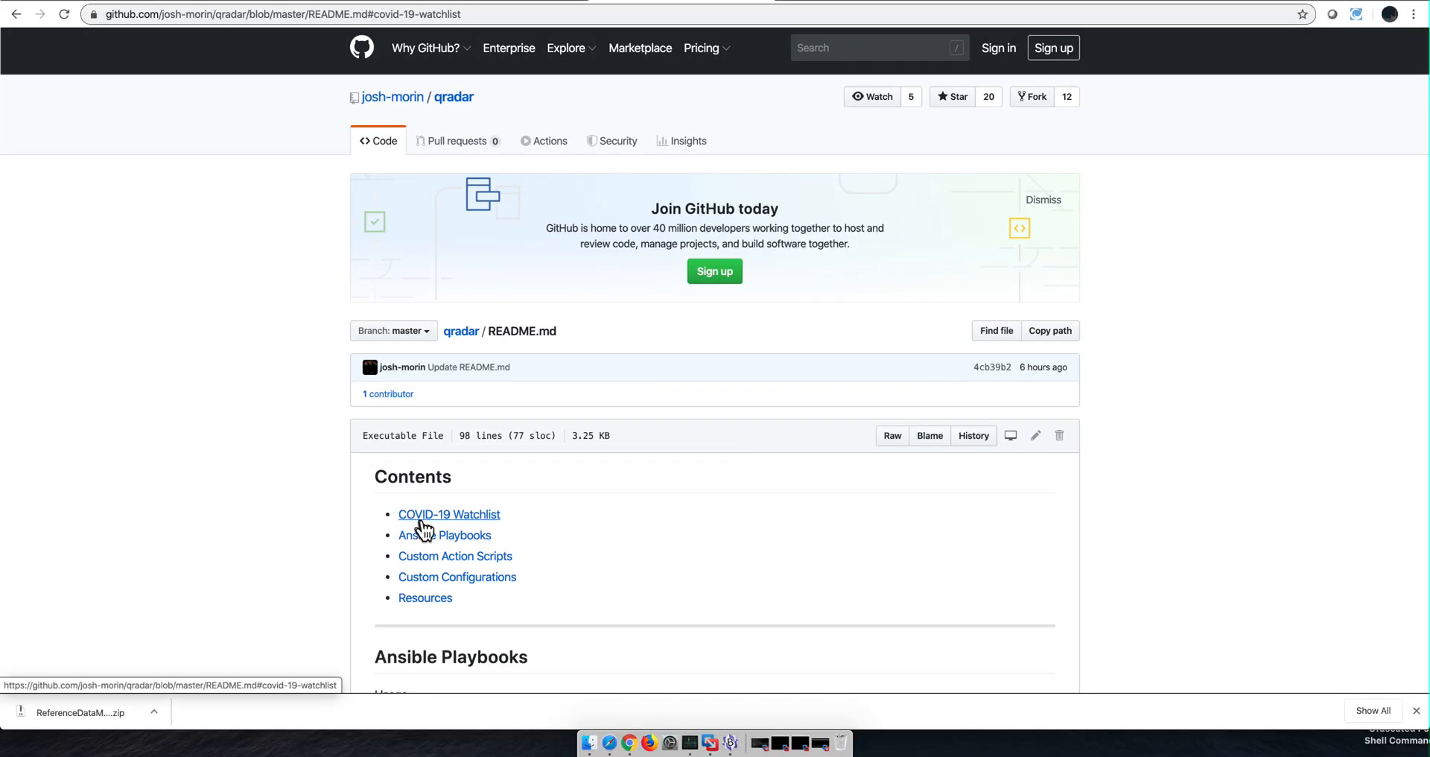
{"action": "mouse_move", "coordinate": [474, 524]}
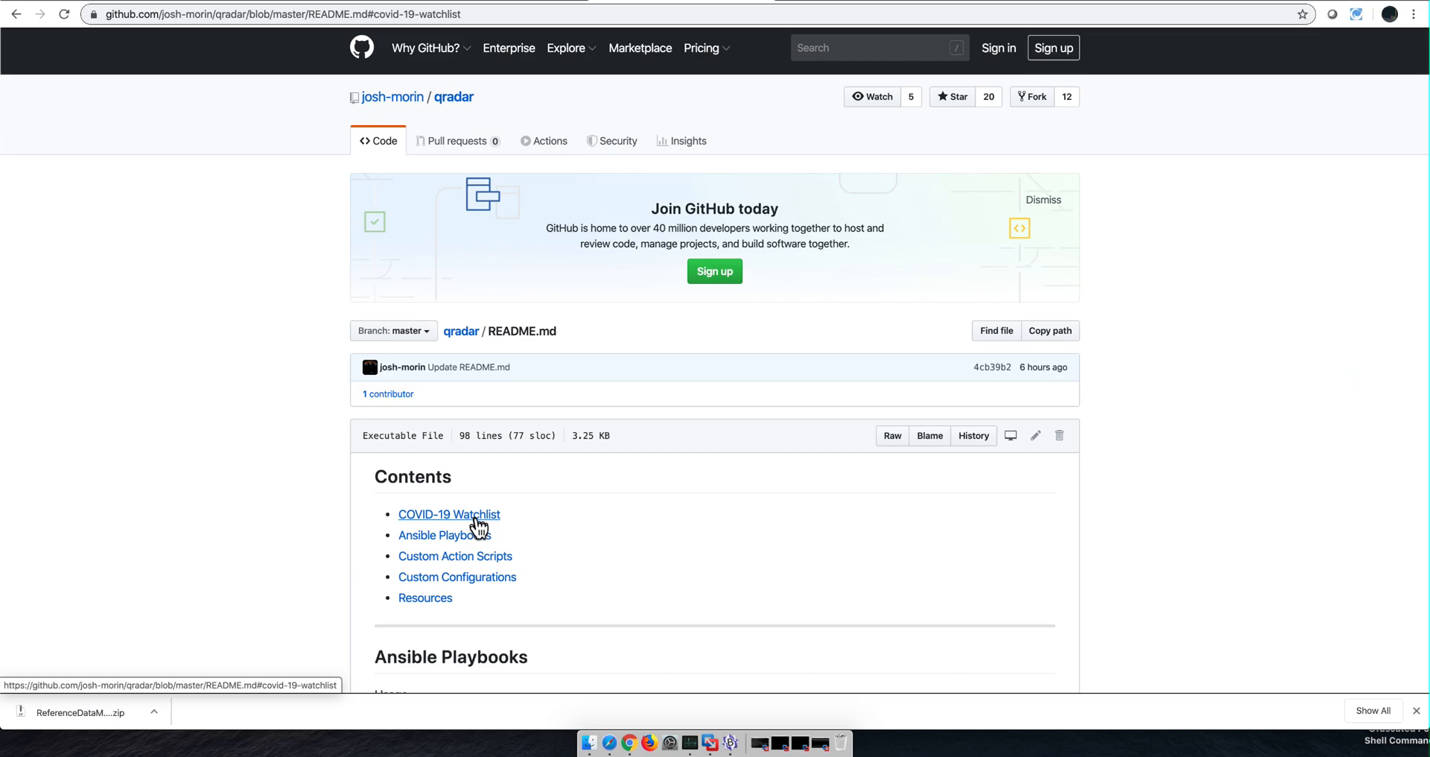
{"action": "mouse_move", "coordinate": [170, 17]}
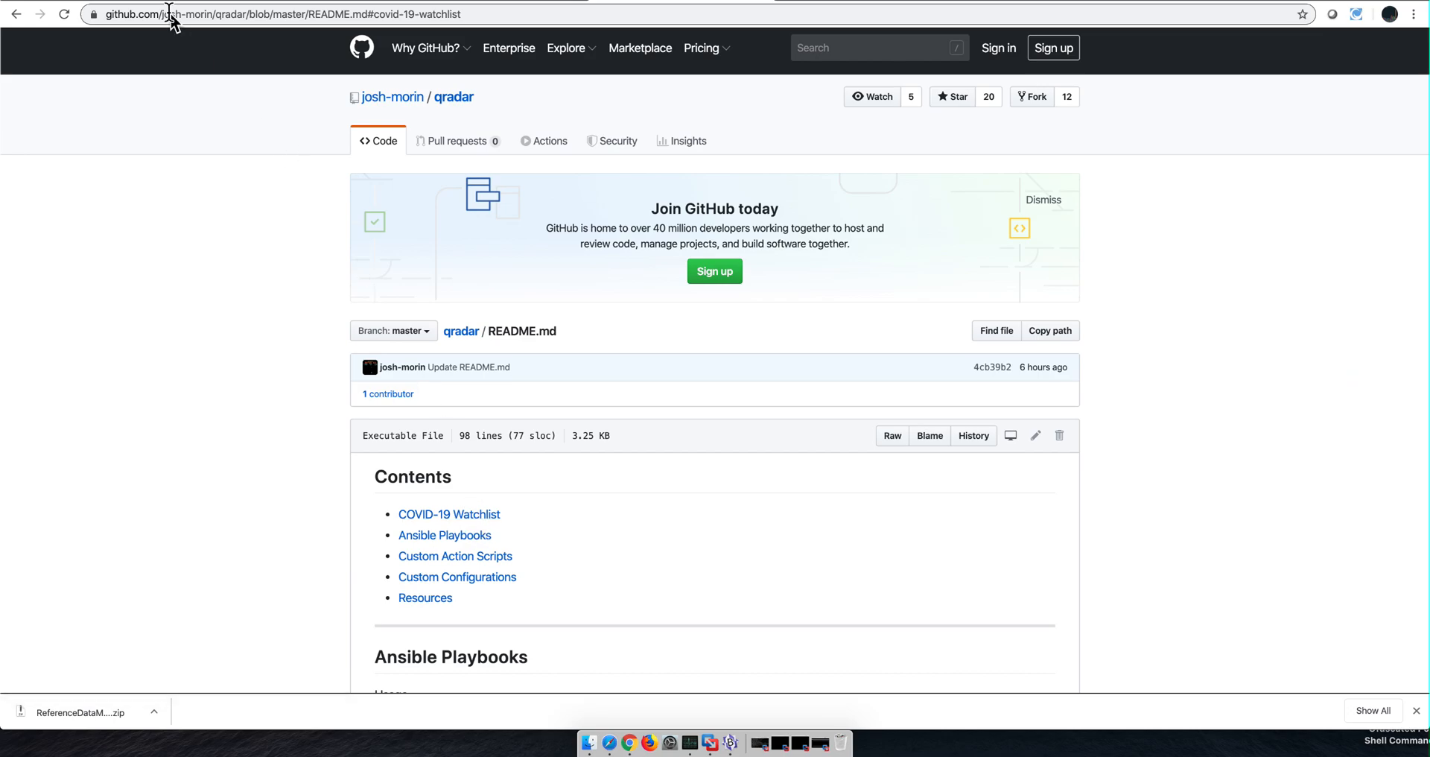
{"action": "mouse_move", "coordinate": [169, 18]}
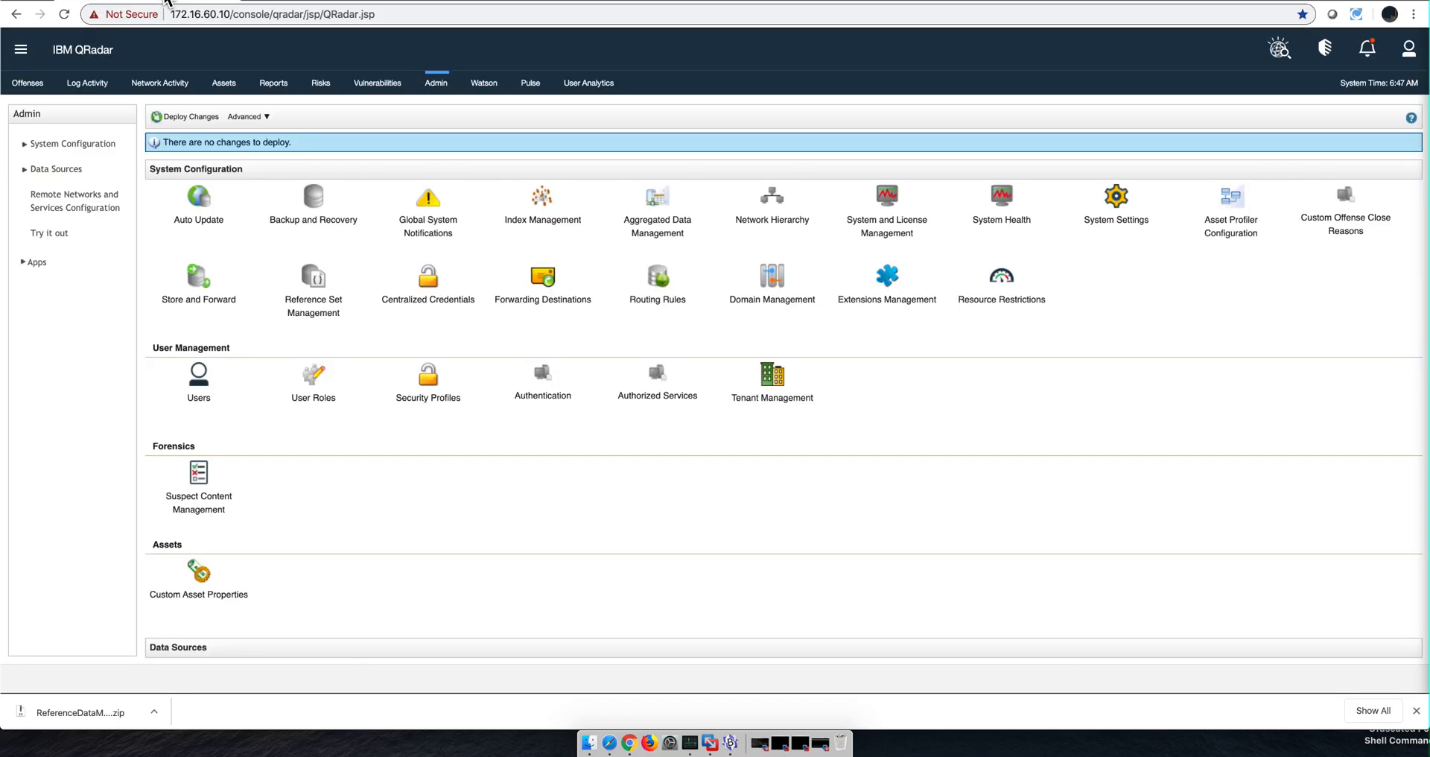
- Navigate from the main menu to the Use Case Manager rules explorer
{"action": "left_click", "coordinate": [20, 50]}
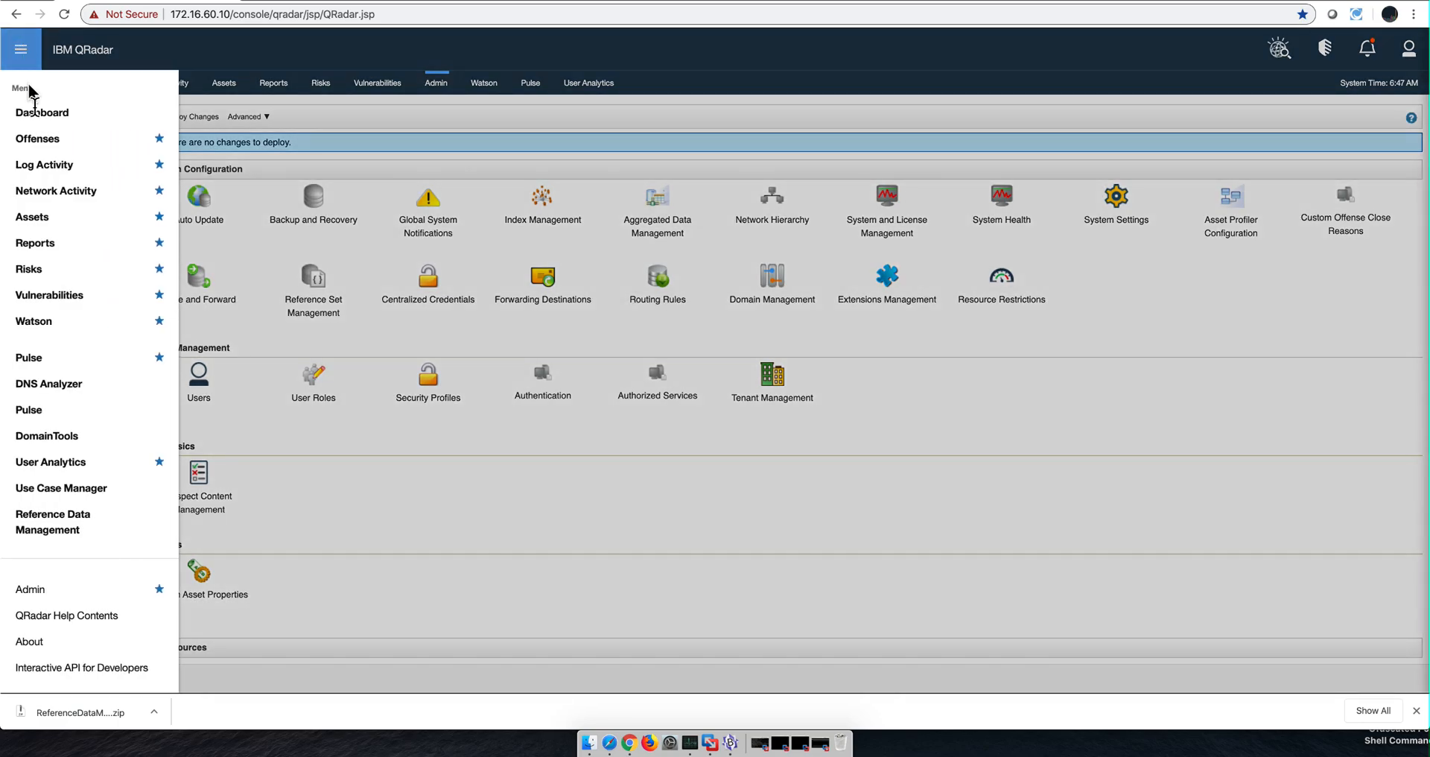
{"action": "mouse_move", "coordinate": [61, 487]}
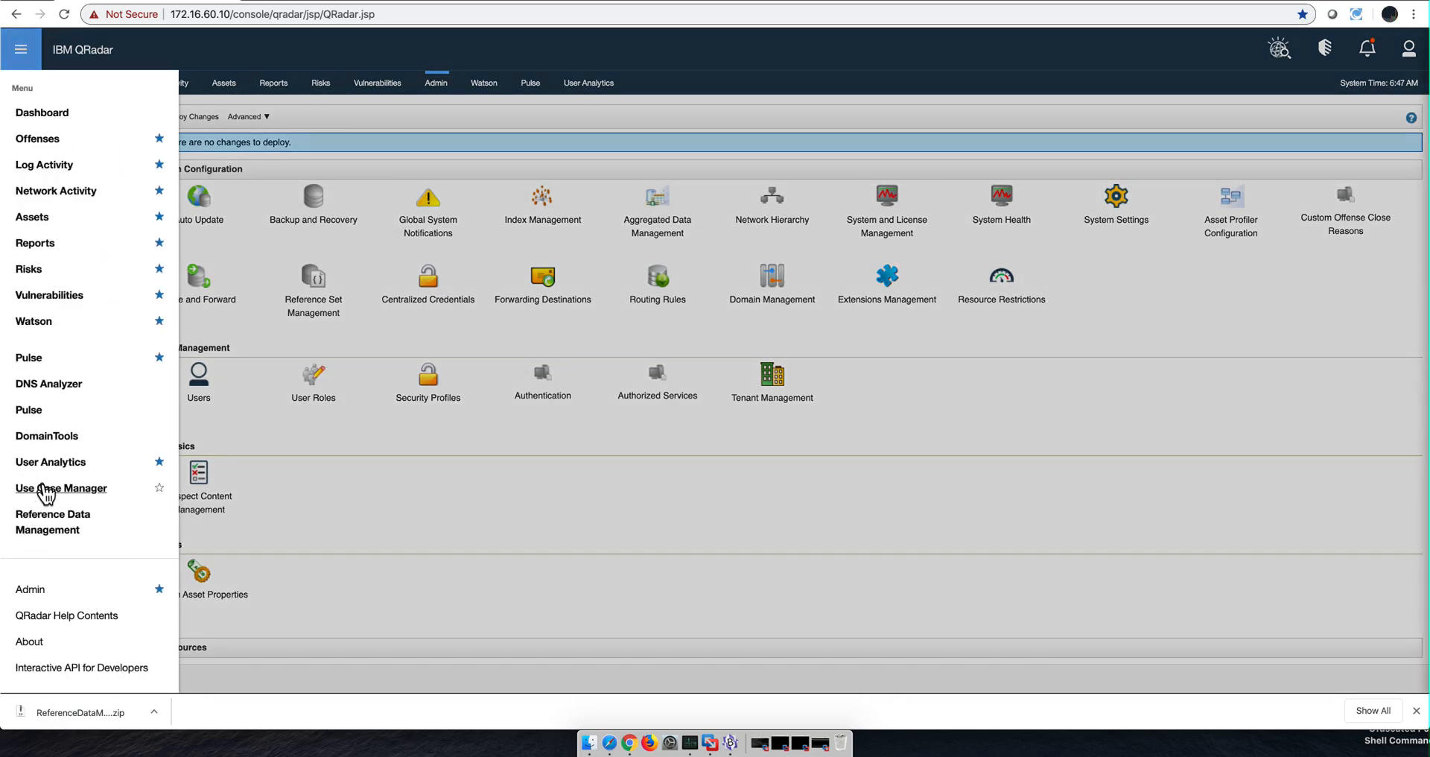
{"action": "mouse_move", "coordinate": [61, 487]}
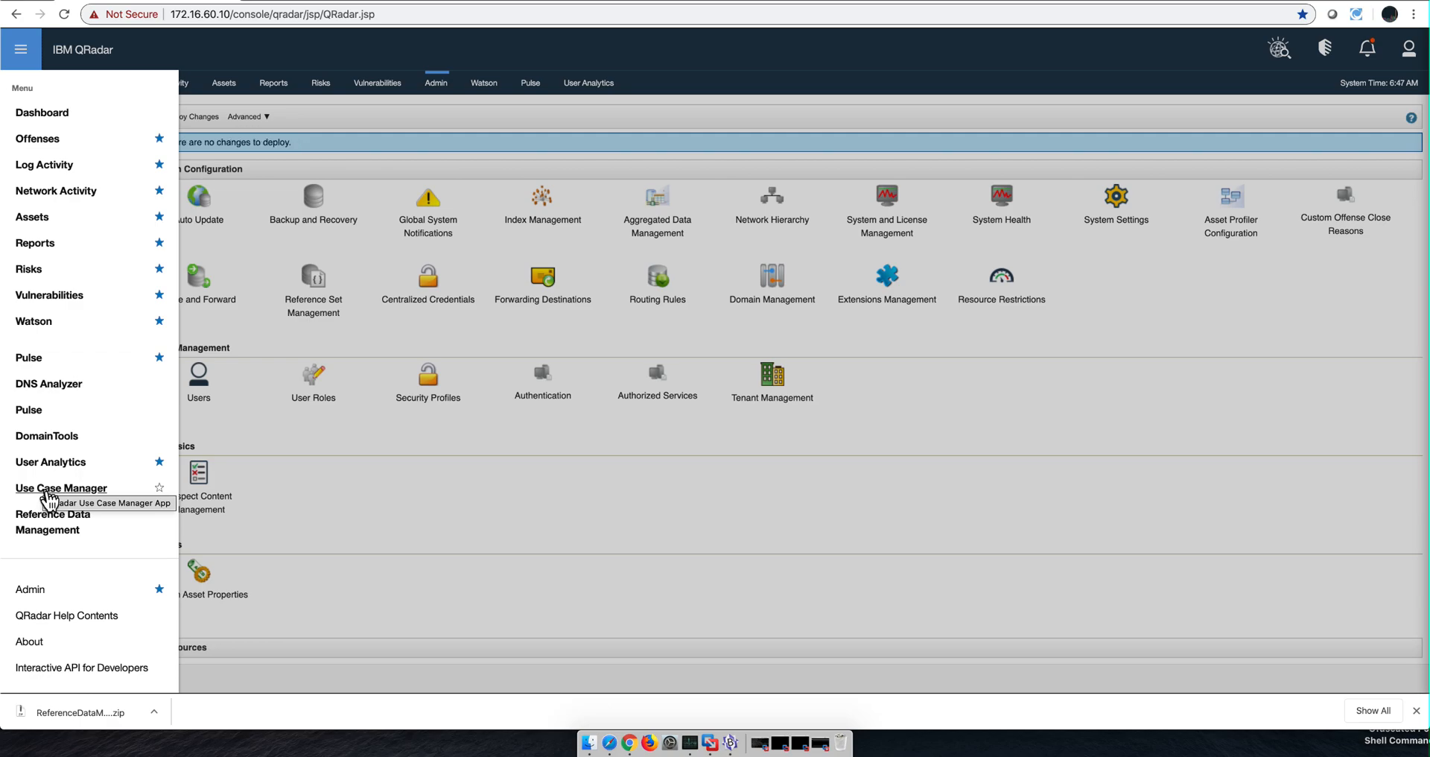
{"action": "left_click", "coordinate": [61, 487]}
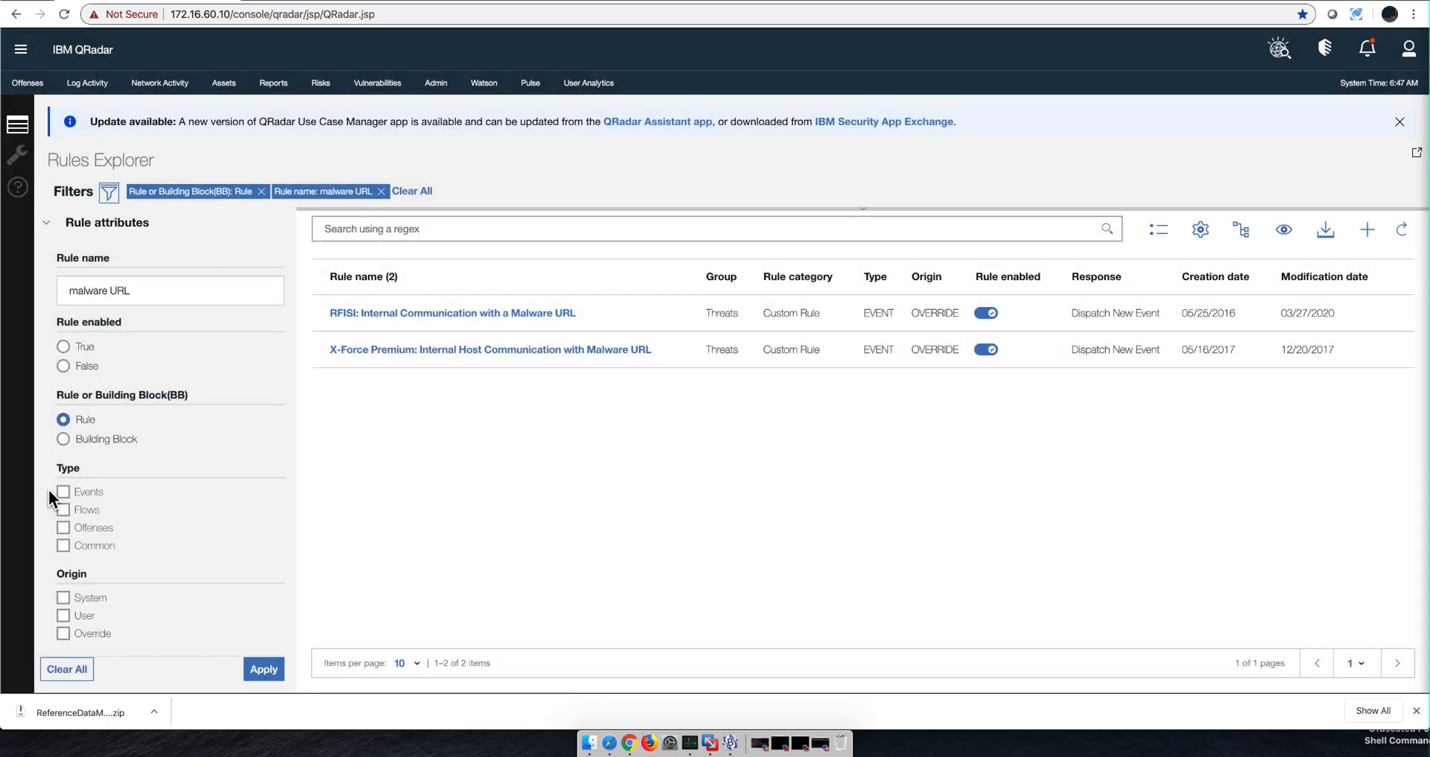
{"action": "mouse_move", "coordinate": [307, 281]}
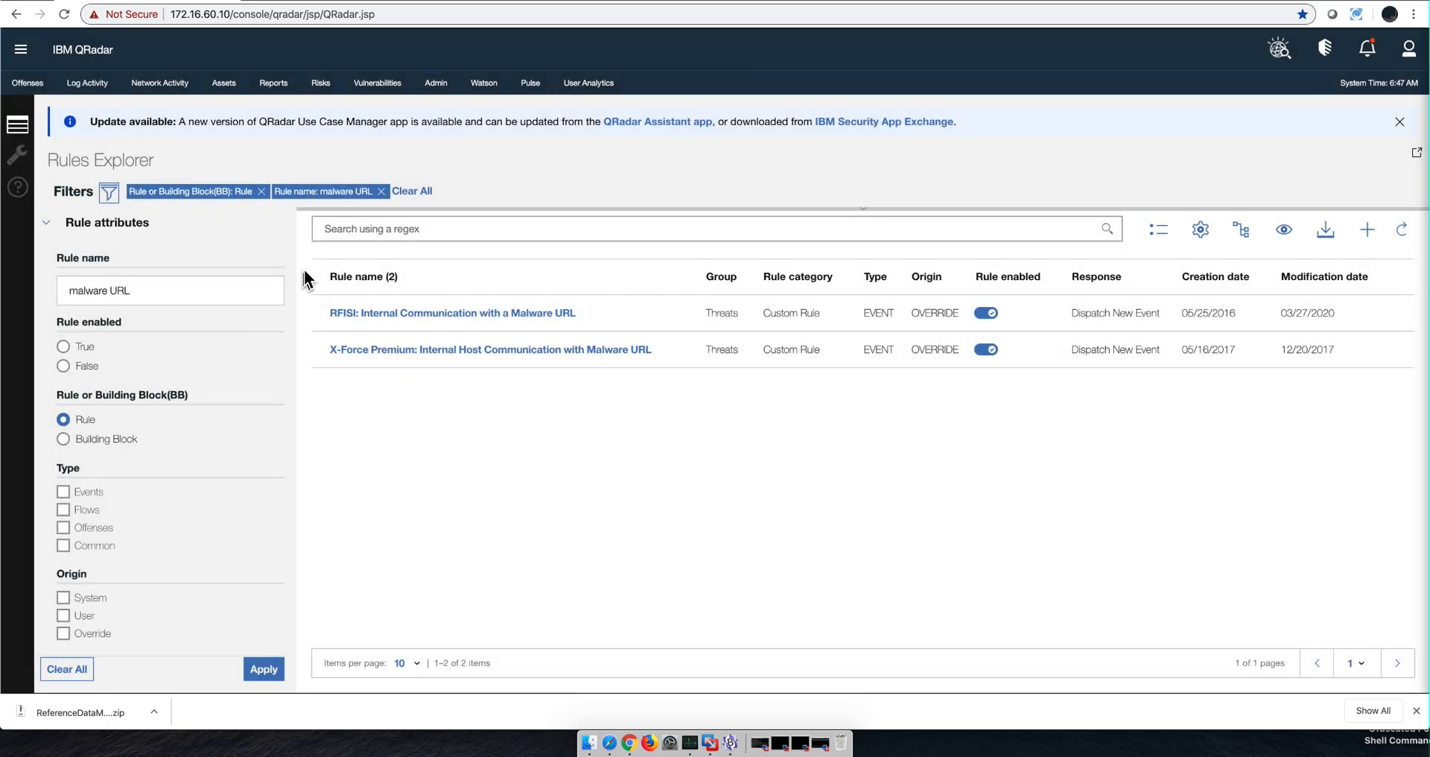
{"action": "mouse_move", "coordinate": [292, 210]}
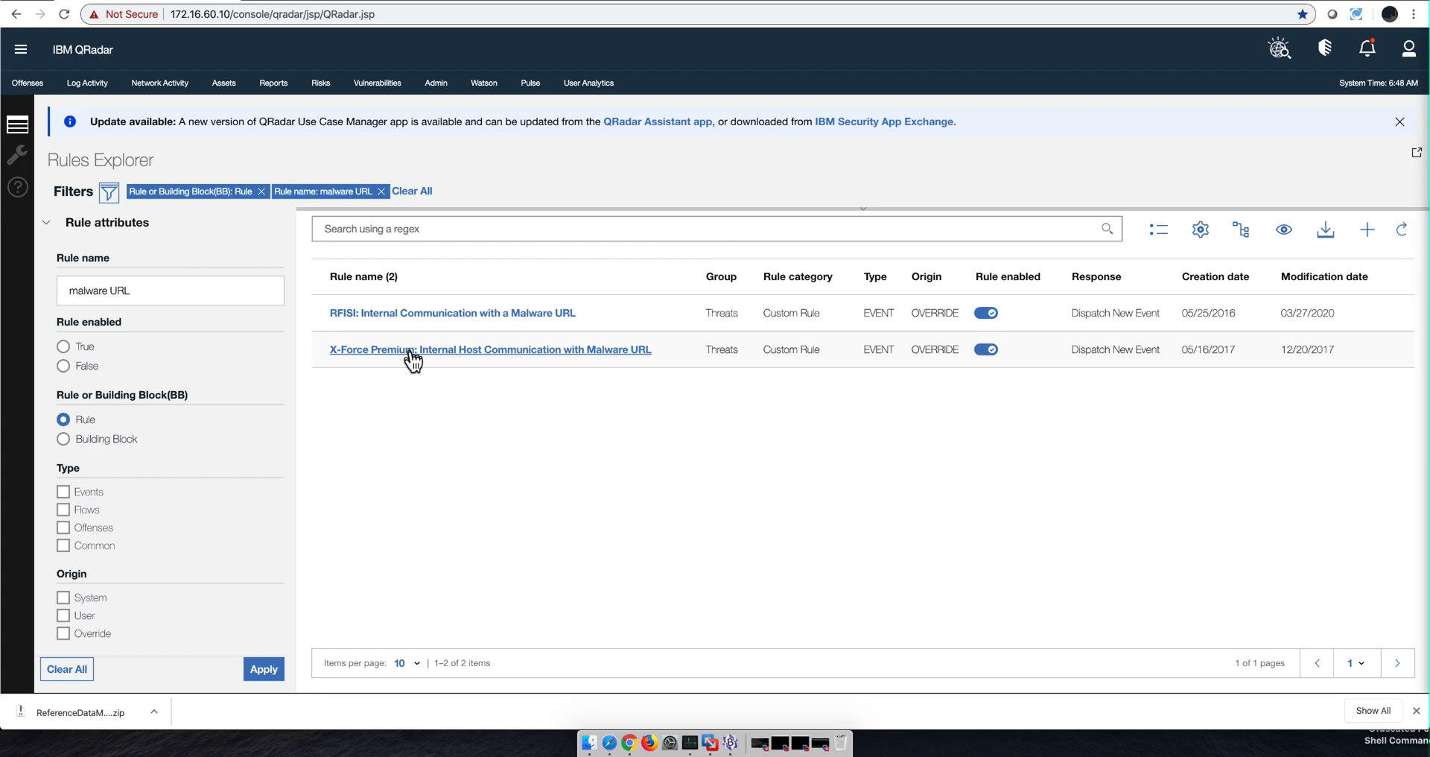
{"action": "mouse_move", "coordinate": [418, 318]}
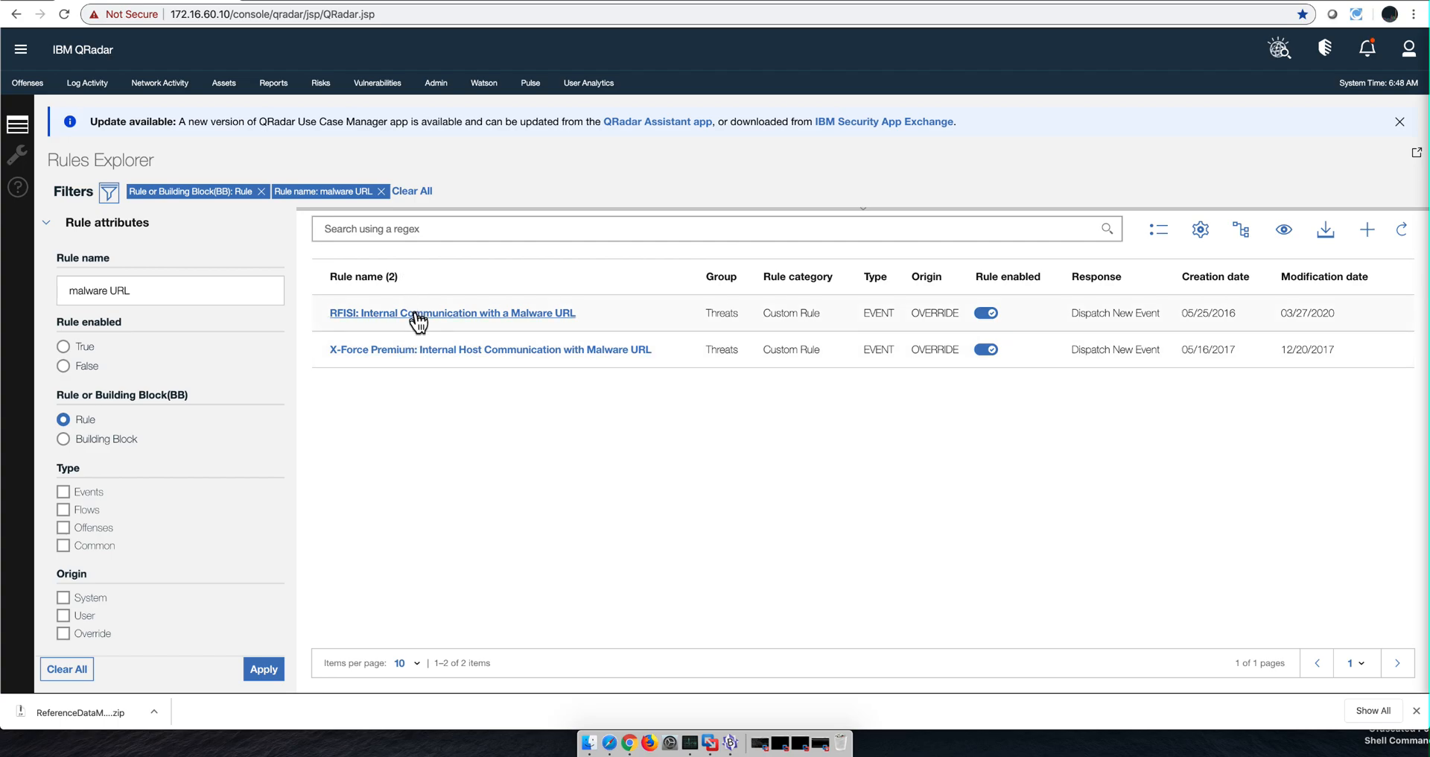
- Review the RFISI malware URL rule's test definitions, then return to the filtered rule list
{"action": "left_click", "coordinate": [452, 313]}
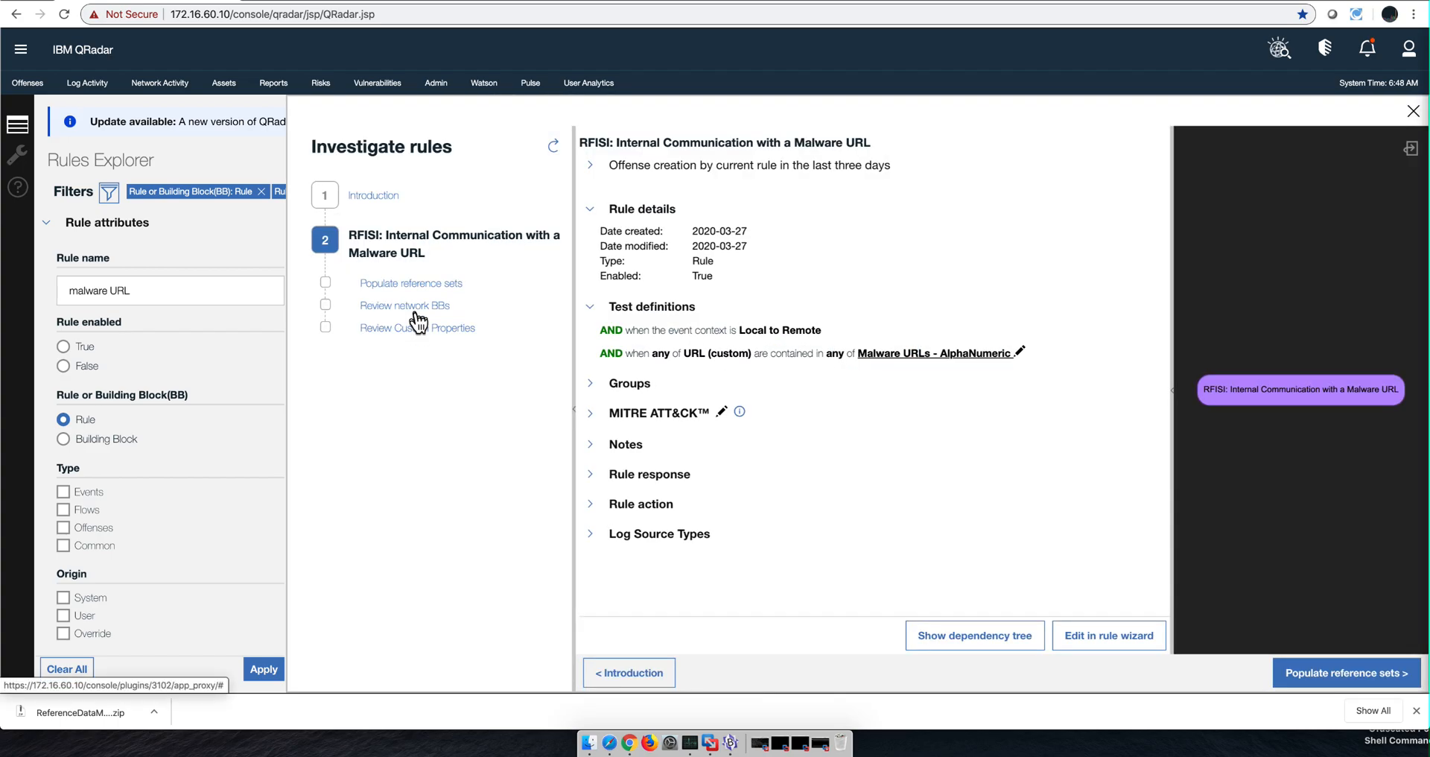
{"action": "mouse_move", "coordinate": [663, 292]}
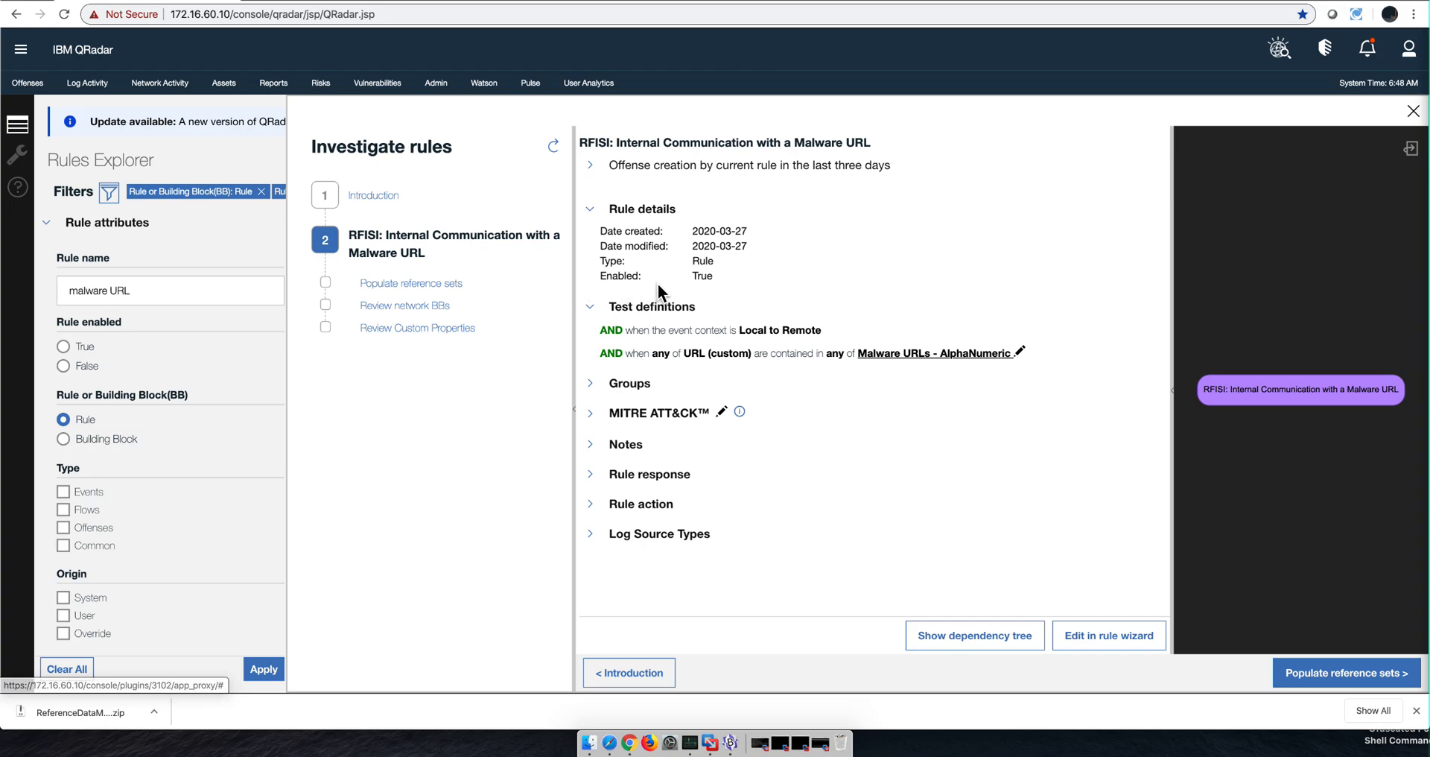
{"action": "mouse_move", "coordinate": [712, 379]}
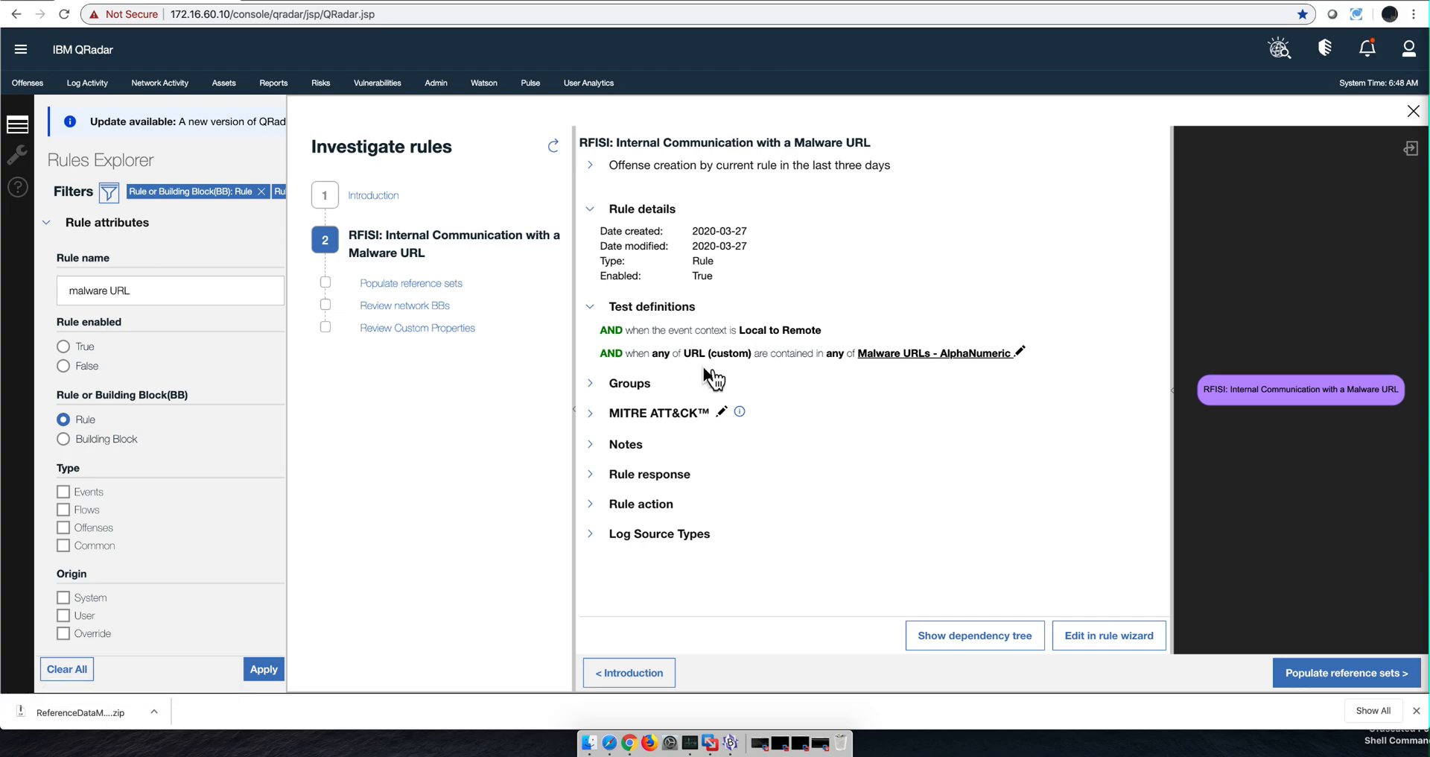
{"action": "mouse_move", "coordinate": [785, 392]}
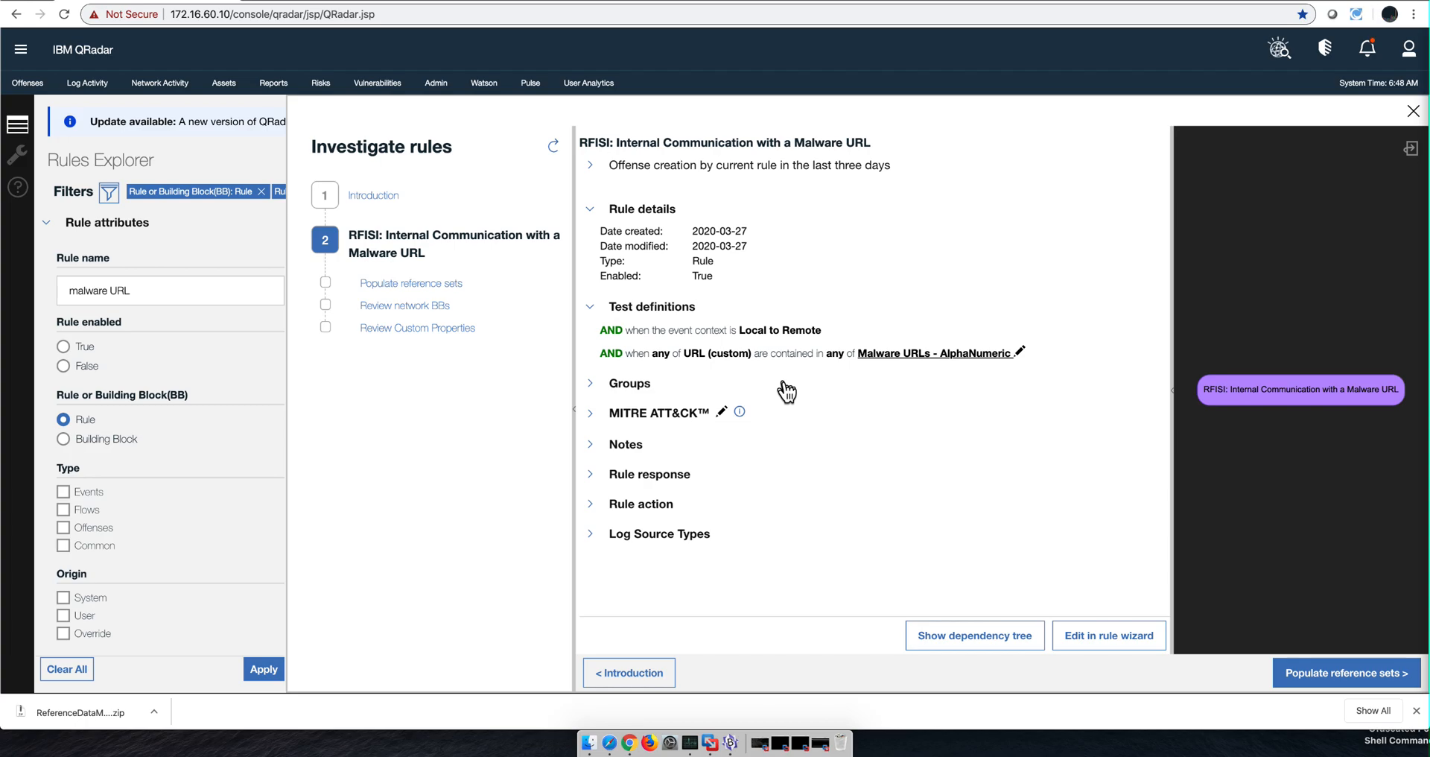
{"action": "mouse_move", "coordinate": [786, 390]}
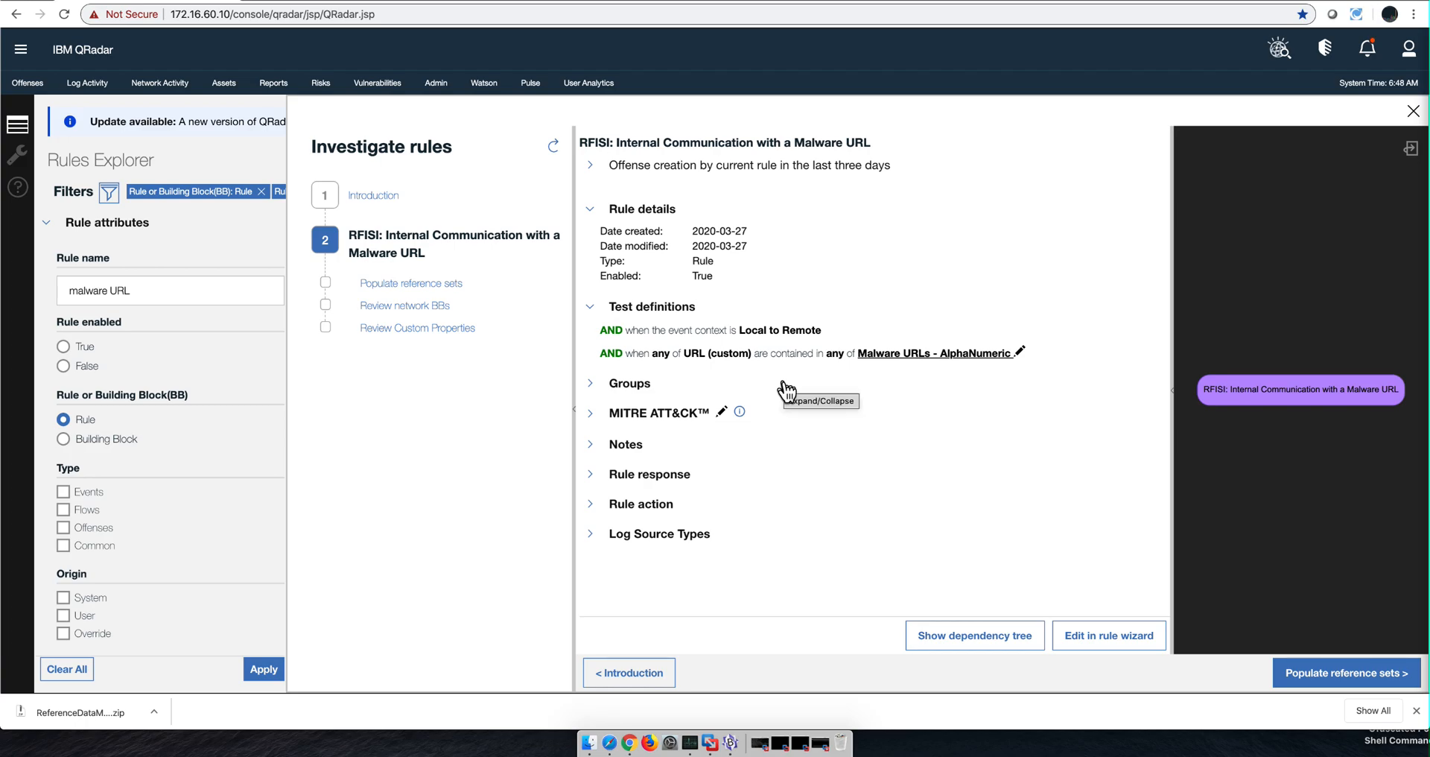
{"action": "mouse_move", "coordinate": [908, 368]}
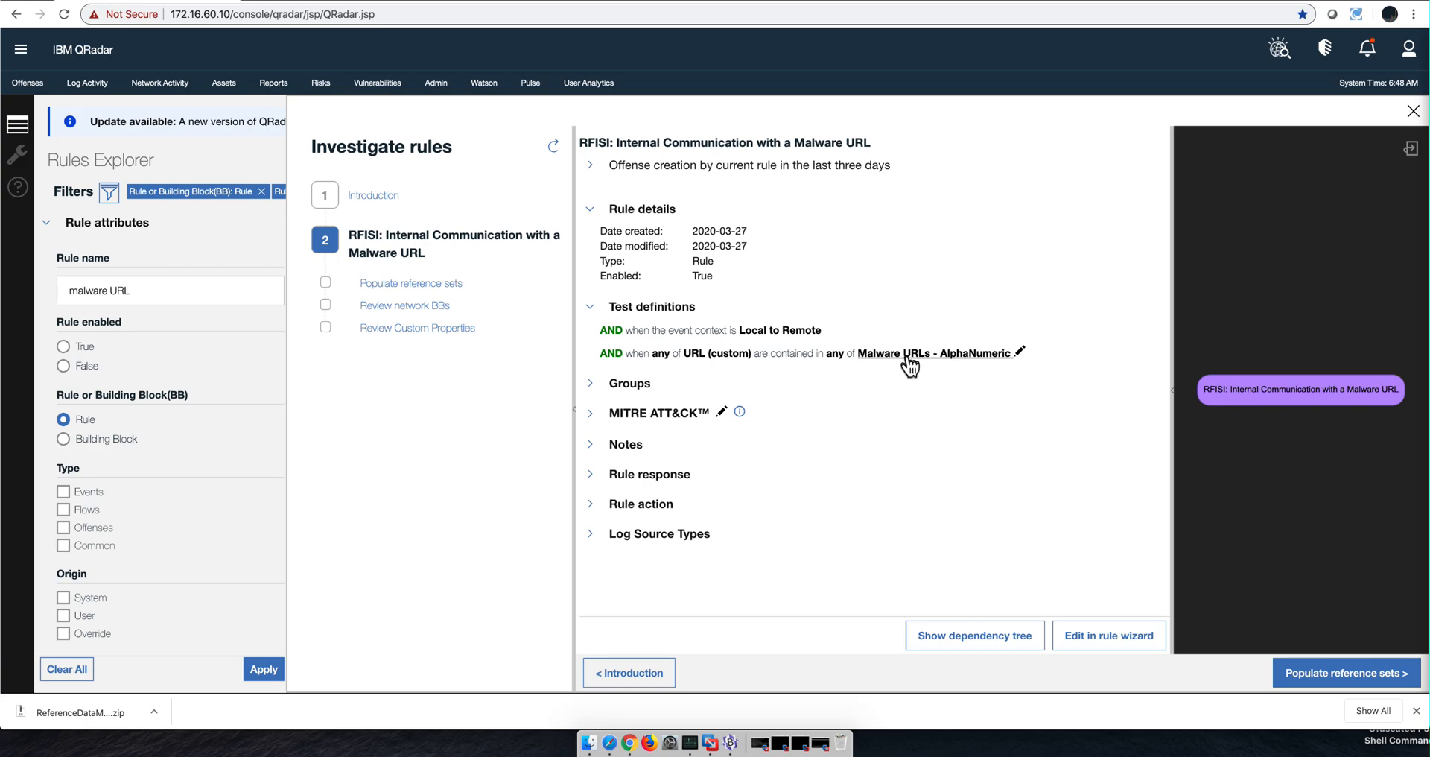
{"action": "mouse_move", "coordinate": [974, 356]}
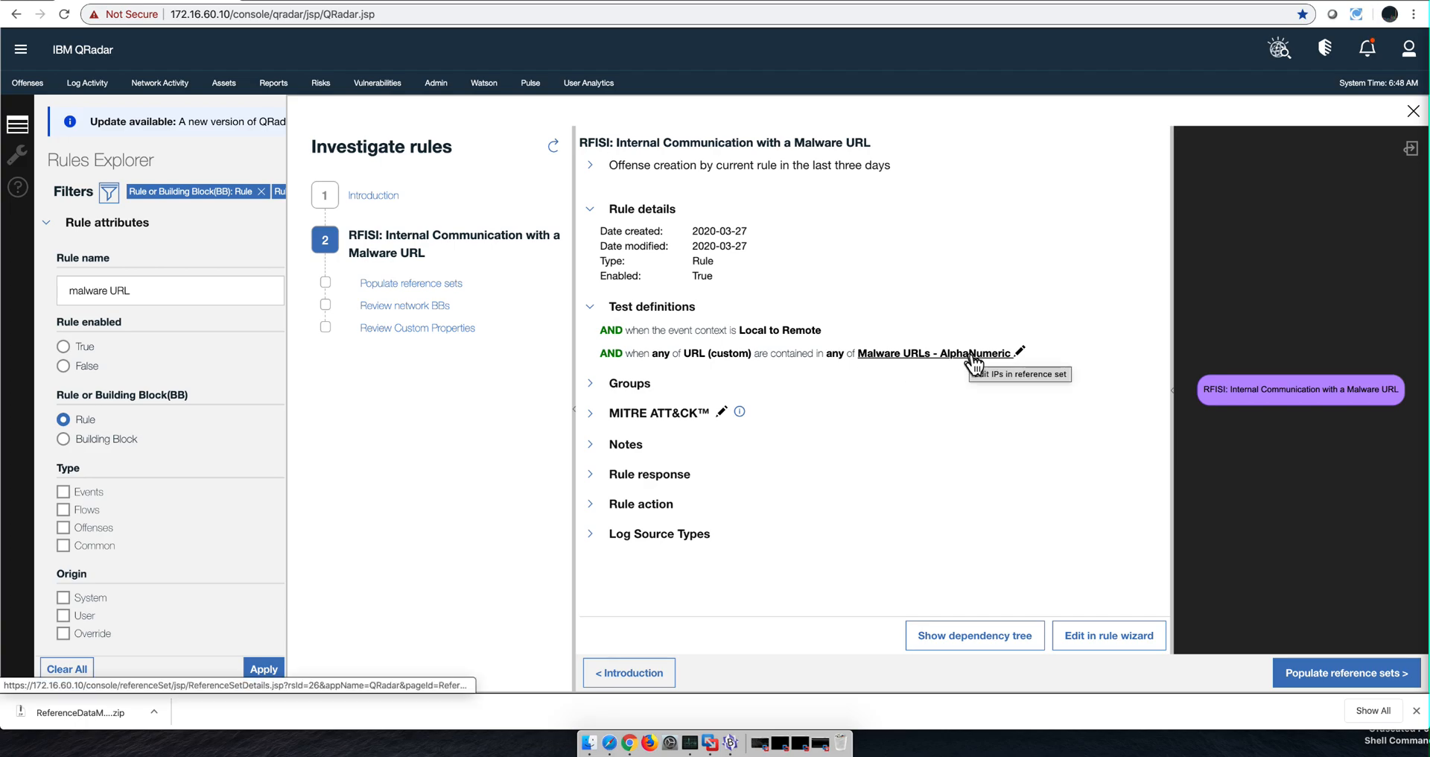
{"action": "mouse_move", "coordinate": [955, 359]}
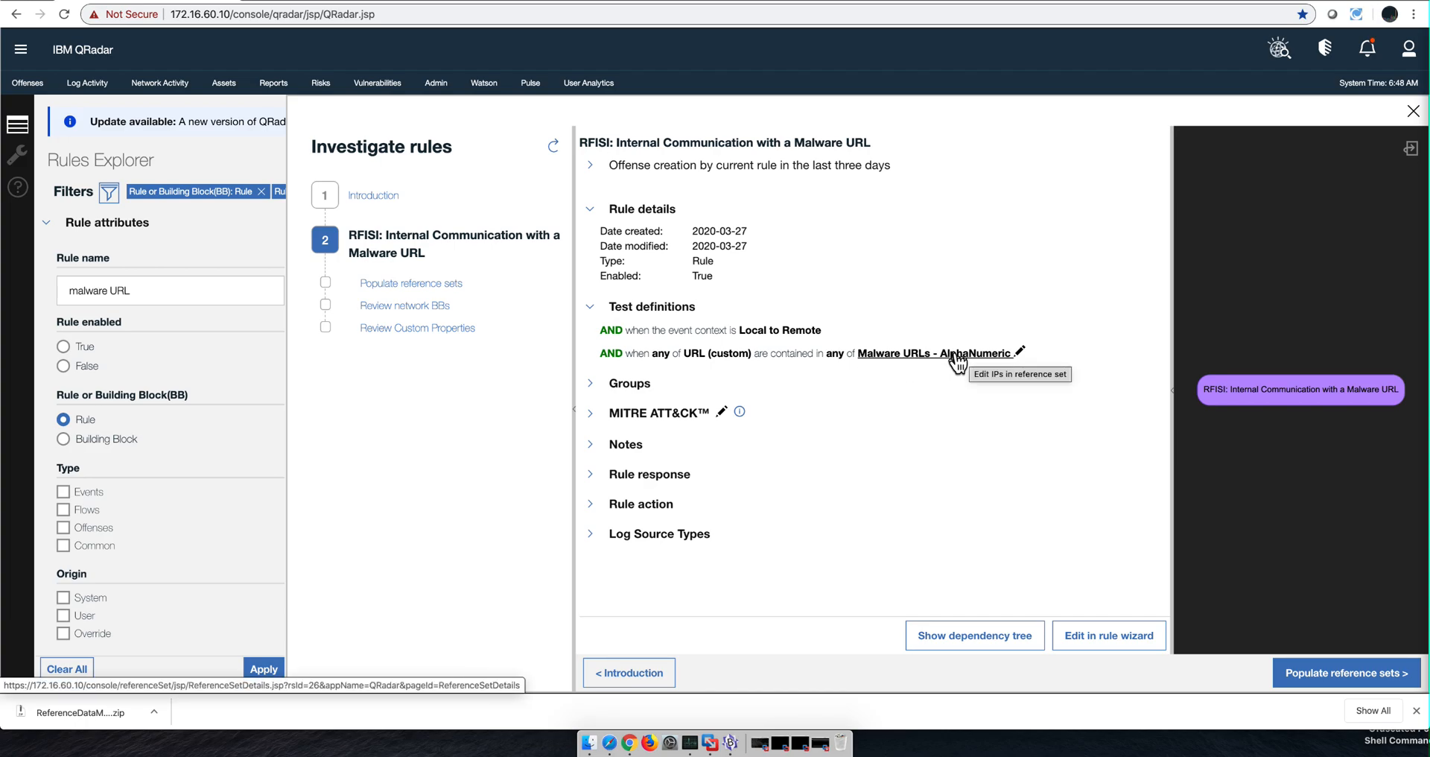
{"action": "mouse_move", "coordinate": [1412, 111]}
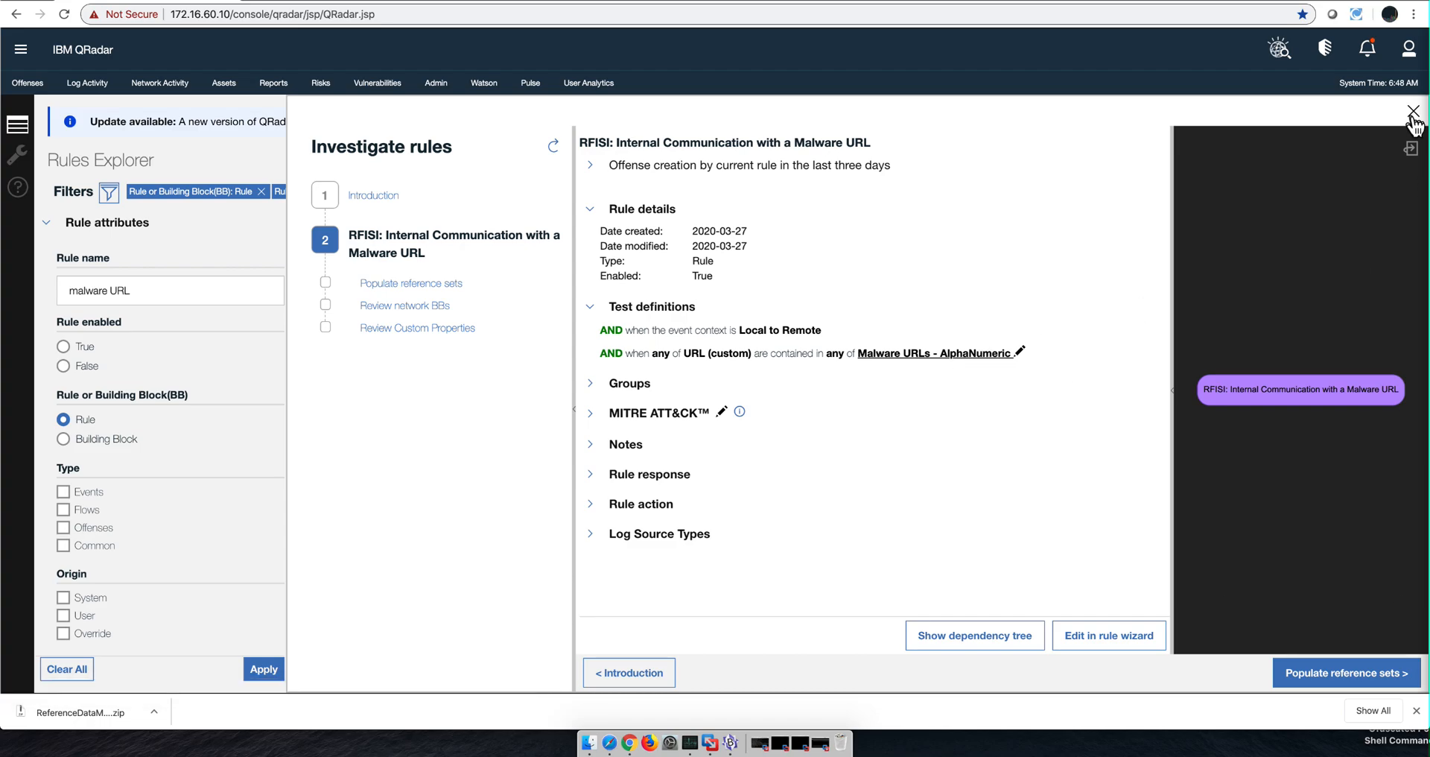
{"action": "left_click", "coordinate": [1411, 112]}
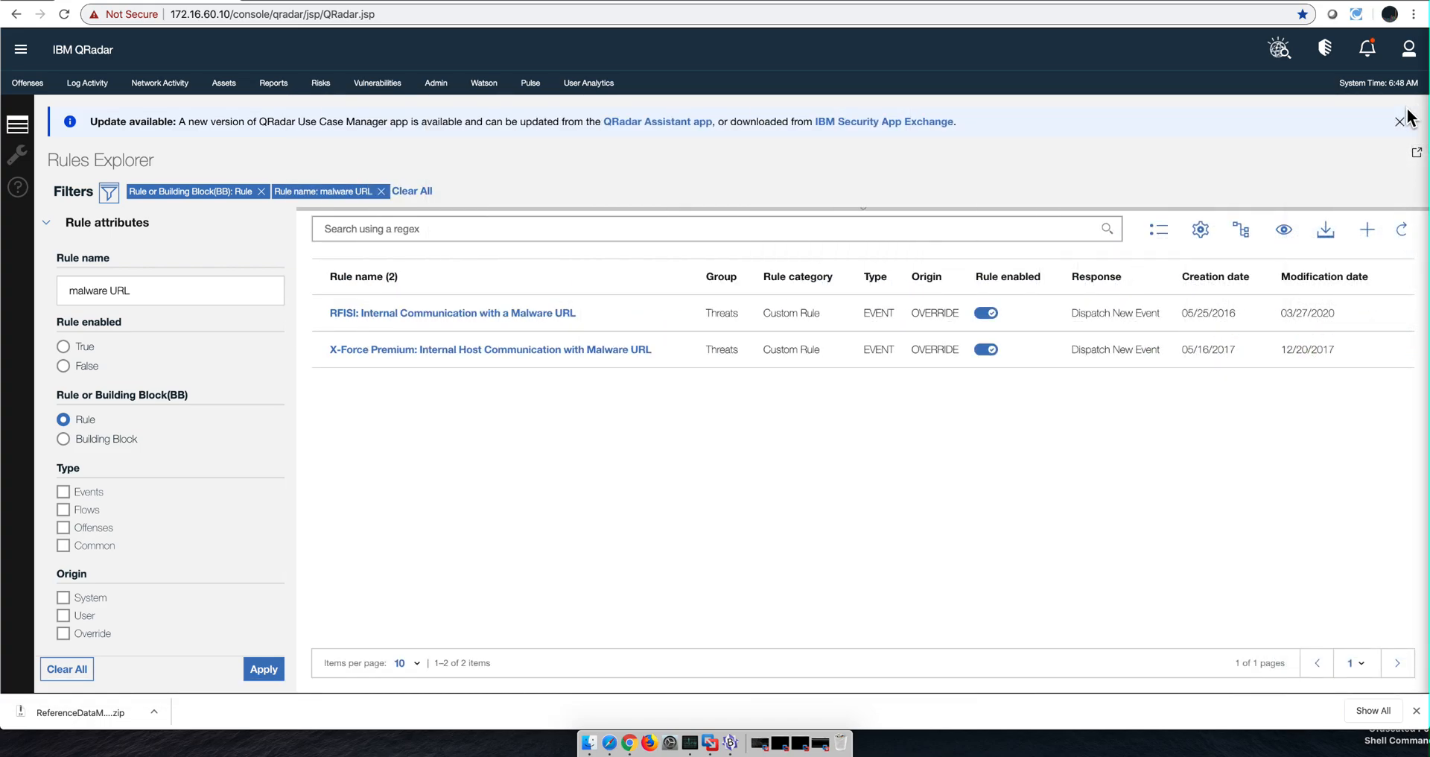
{"action": "mouse_move", "coordinate": [456, 125]}
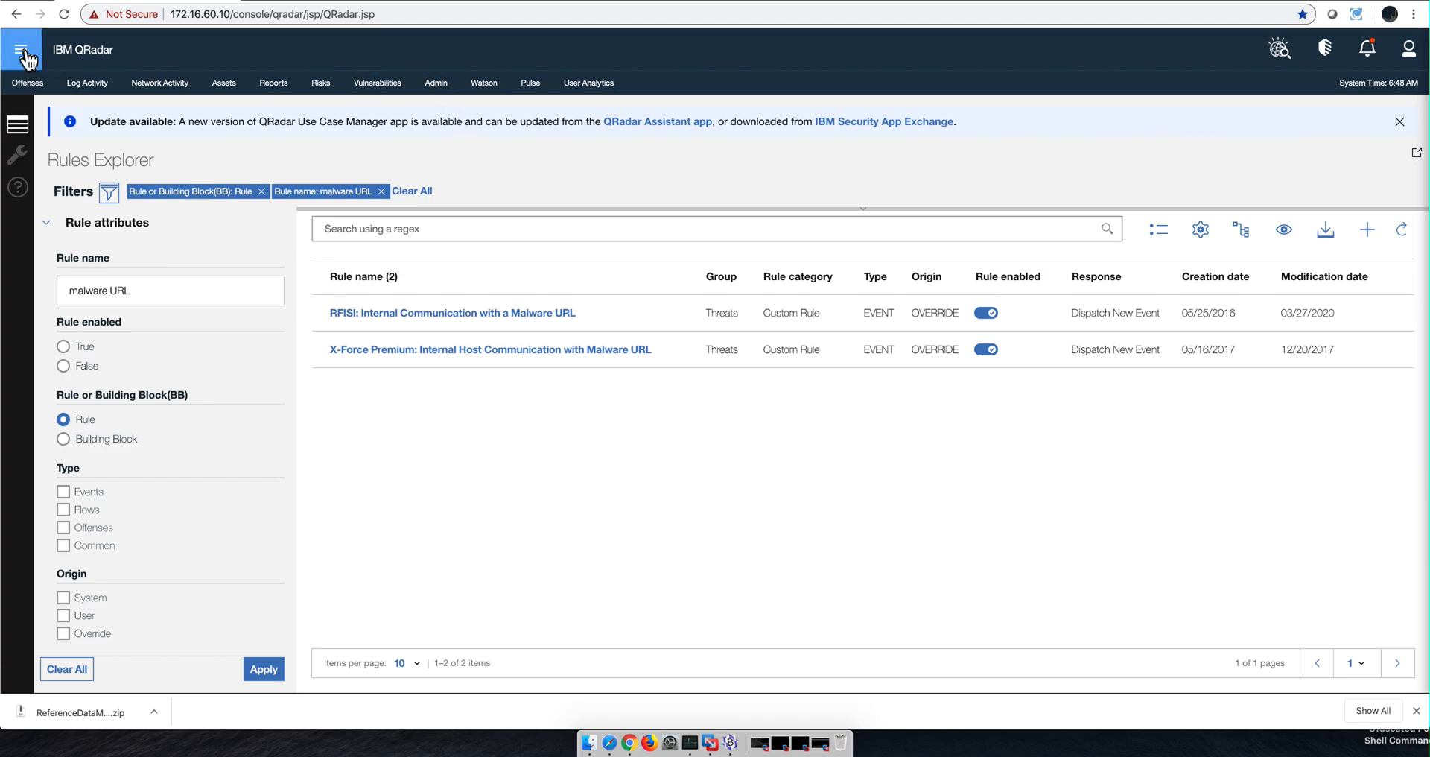
- Go to the Admin area's Reference Set Management
{"action": "left_click", "coordinate": [20, 49]}
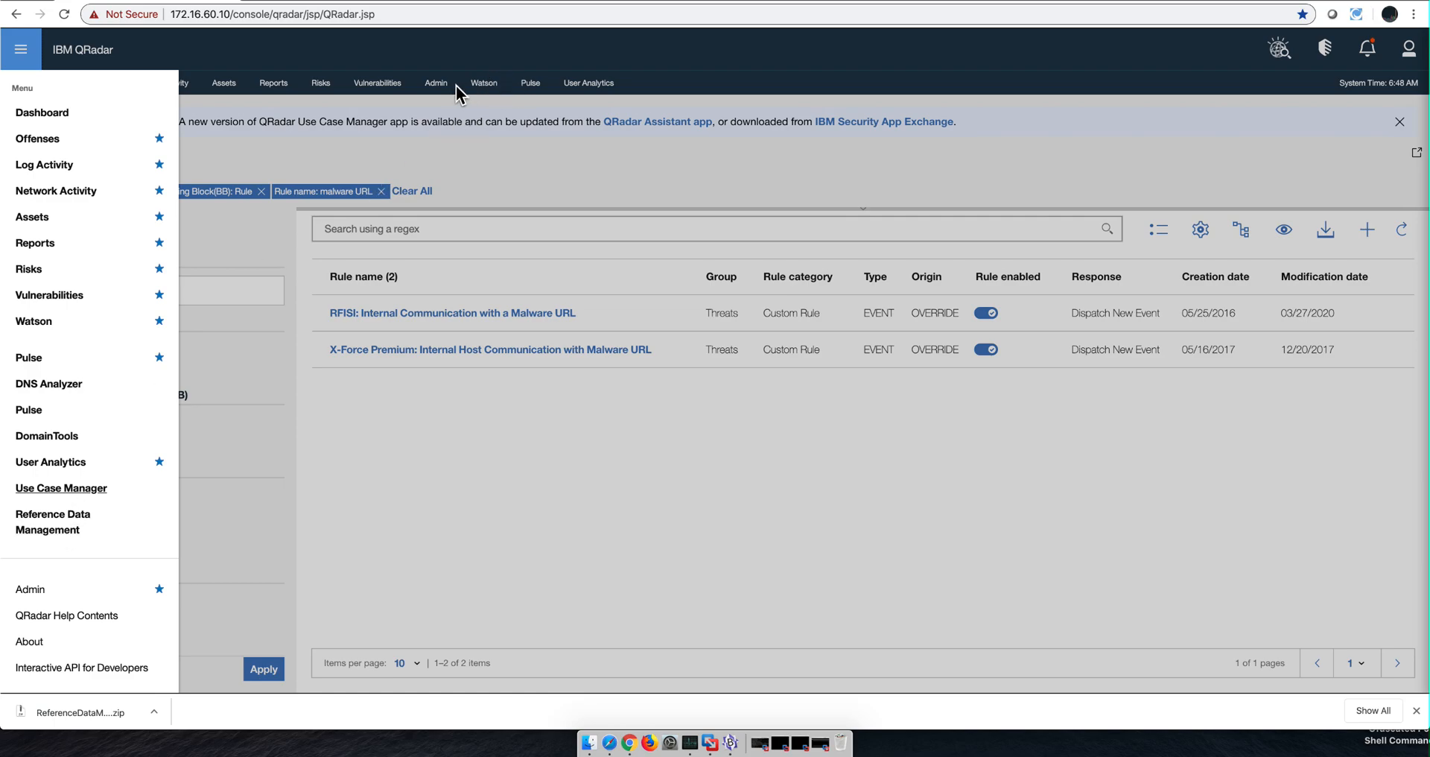
{"action": "left_click", "coordinate": [436, 84]}
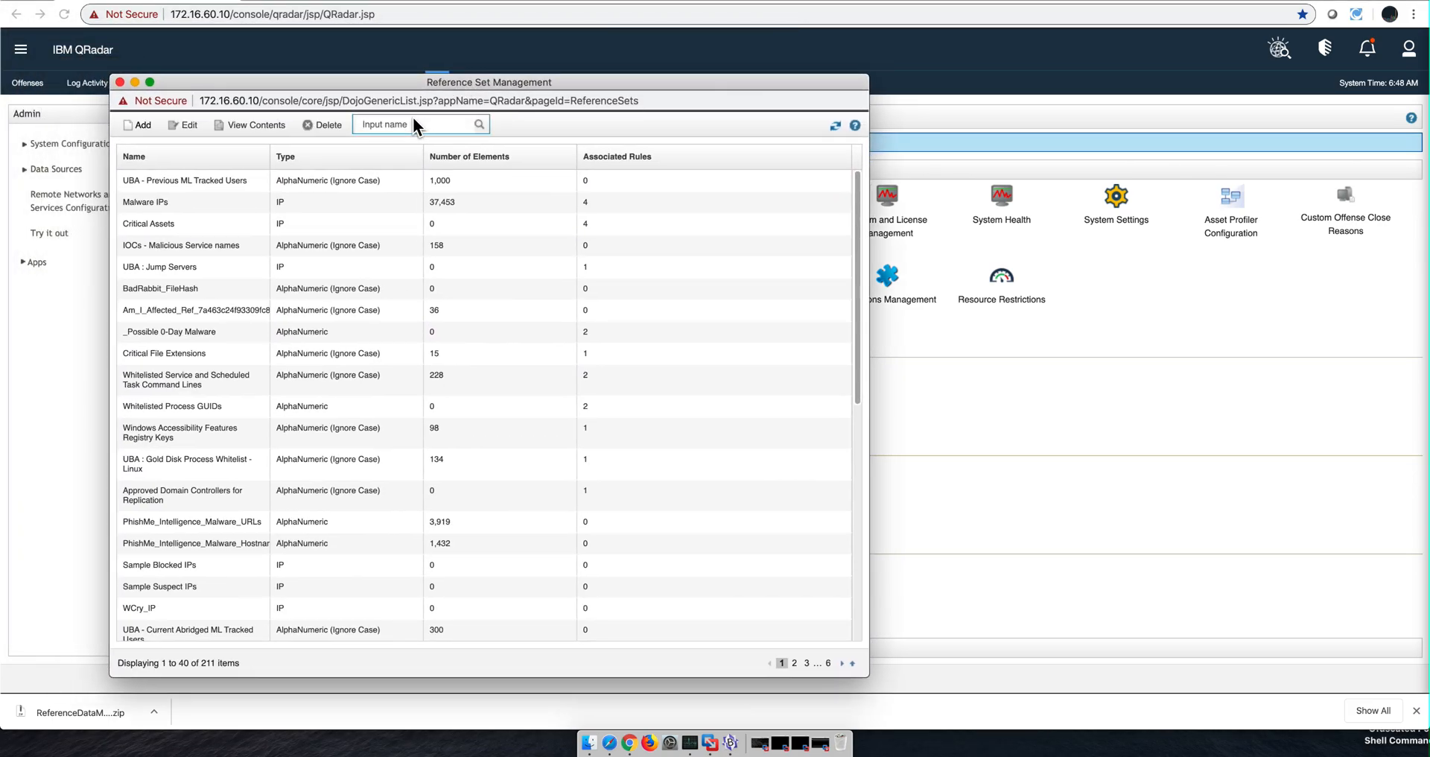
- Filter reference sets by 'Malware URL' and view the Malware URLs set contents
{"action": "type", "text": "Mal"}
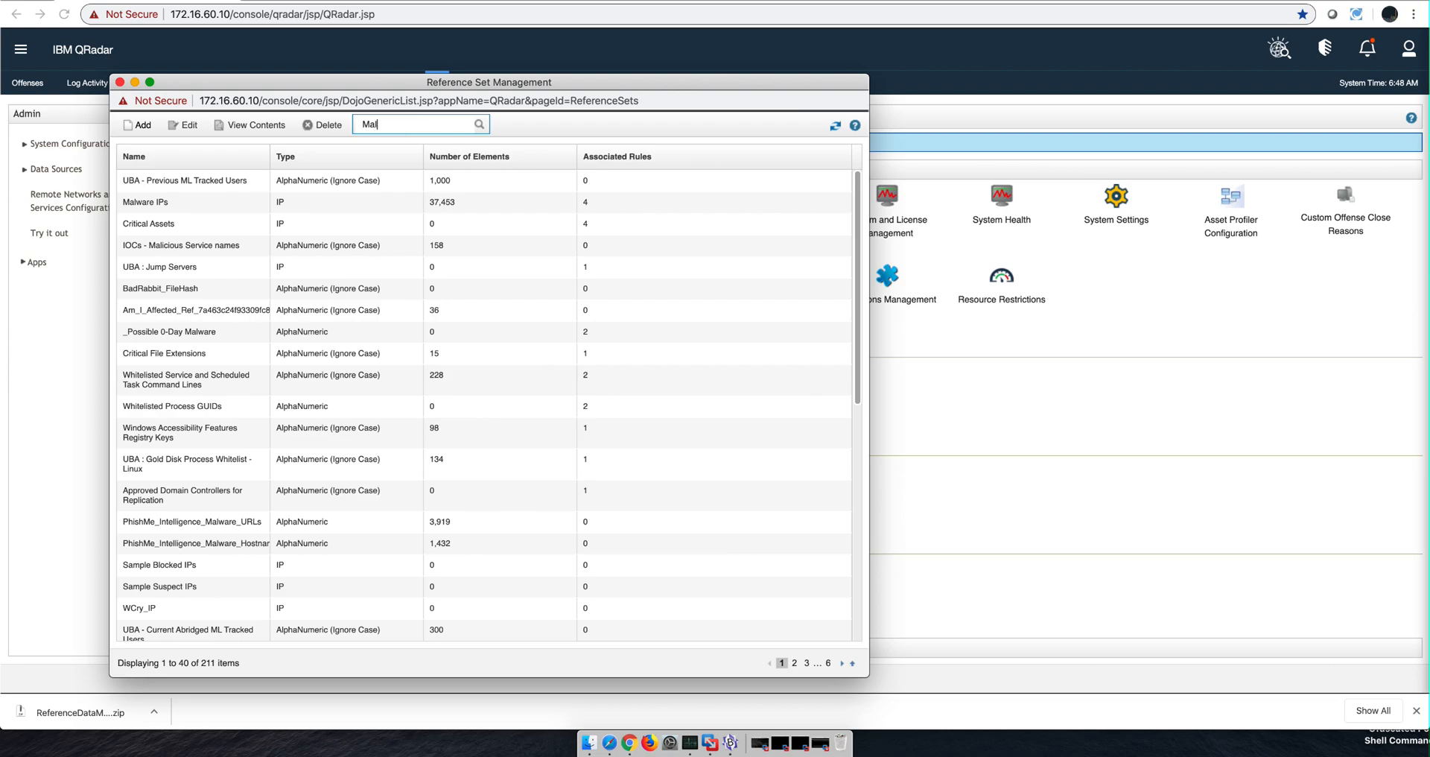
{"action": "type", "text": "ware"}
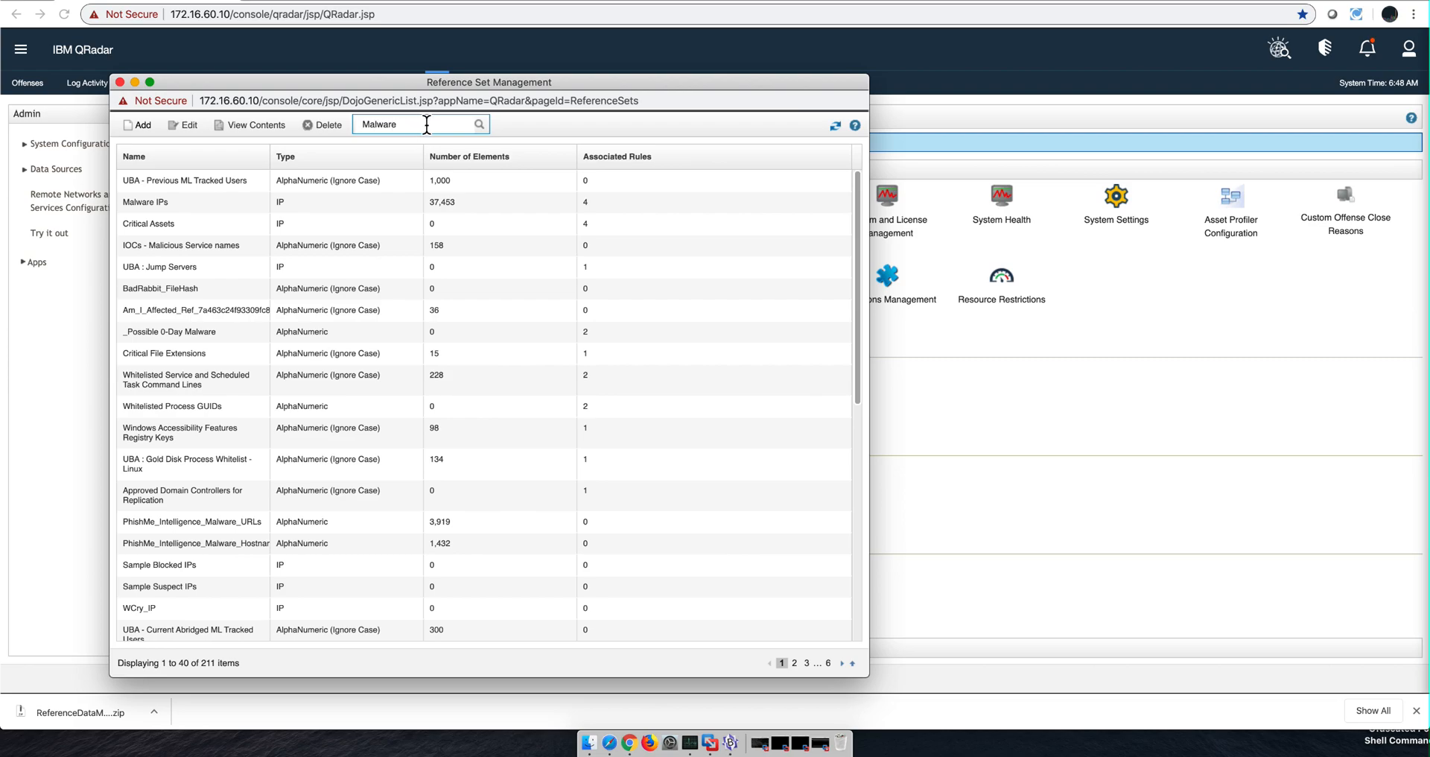
{"action": "type", "text": "U"}
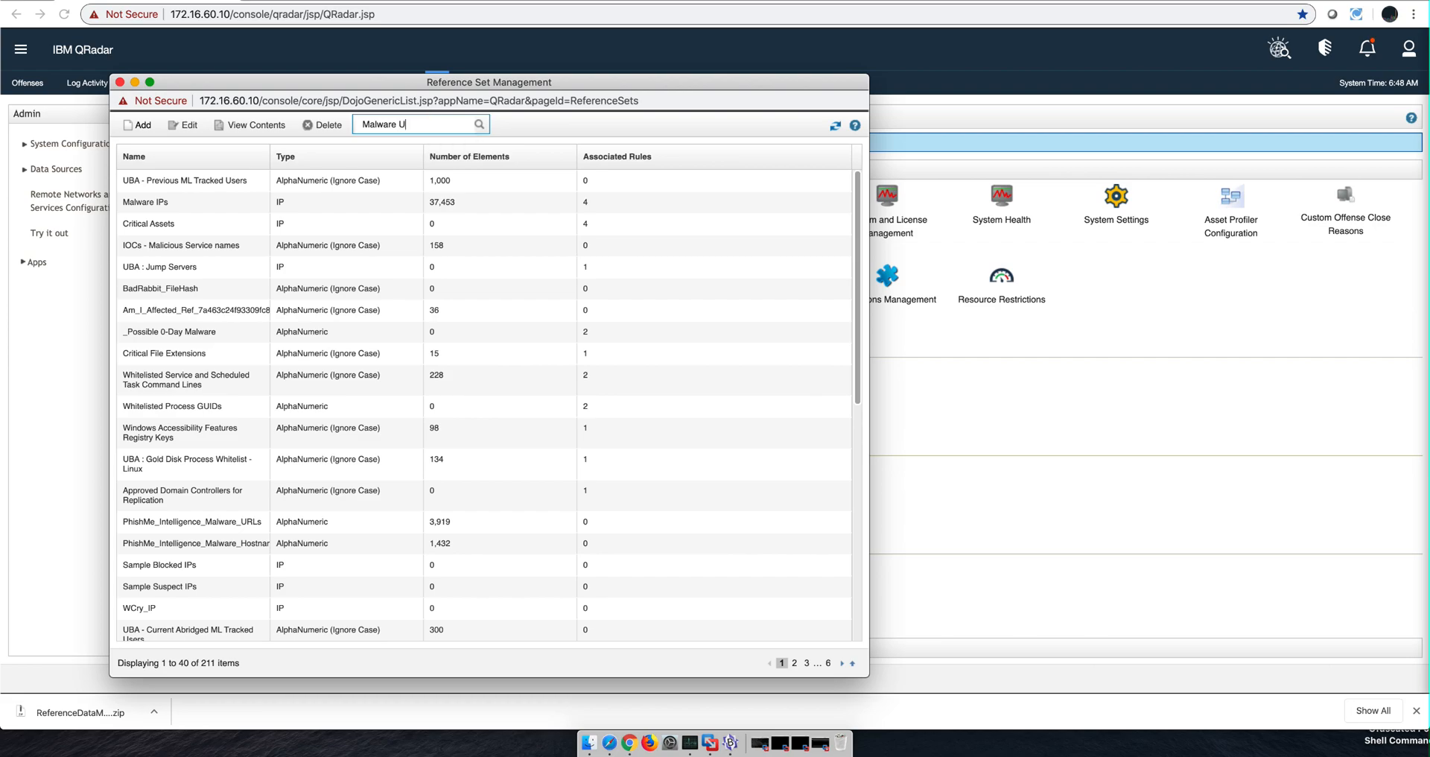
{"action": "type", "text": "RL"}
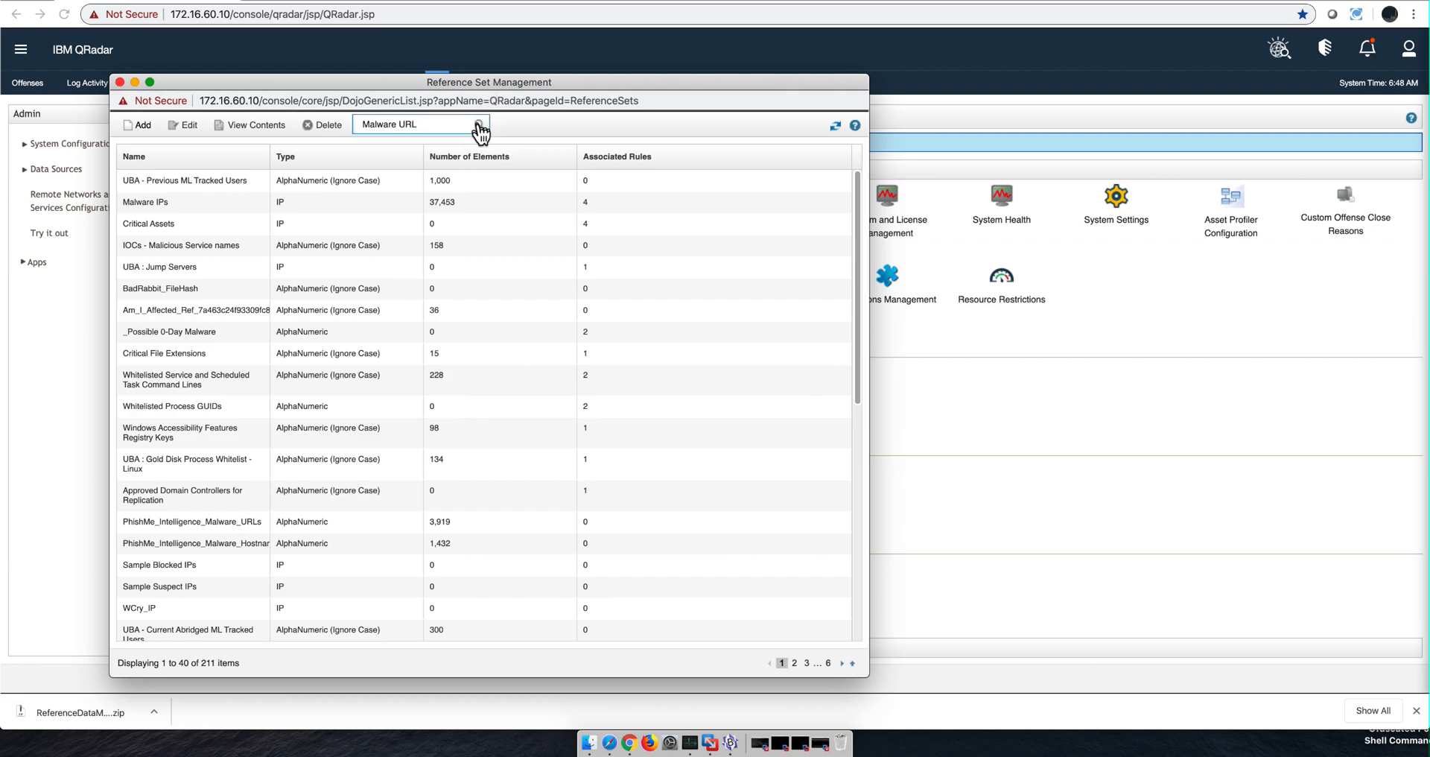
{"action": "left_click", "coordinate": [478, 124]}
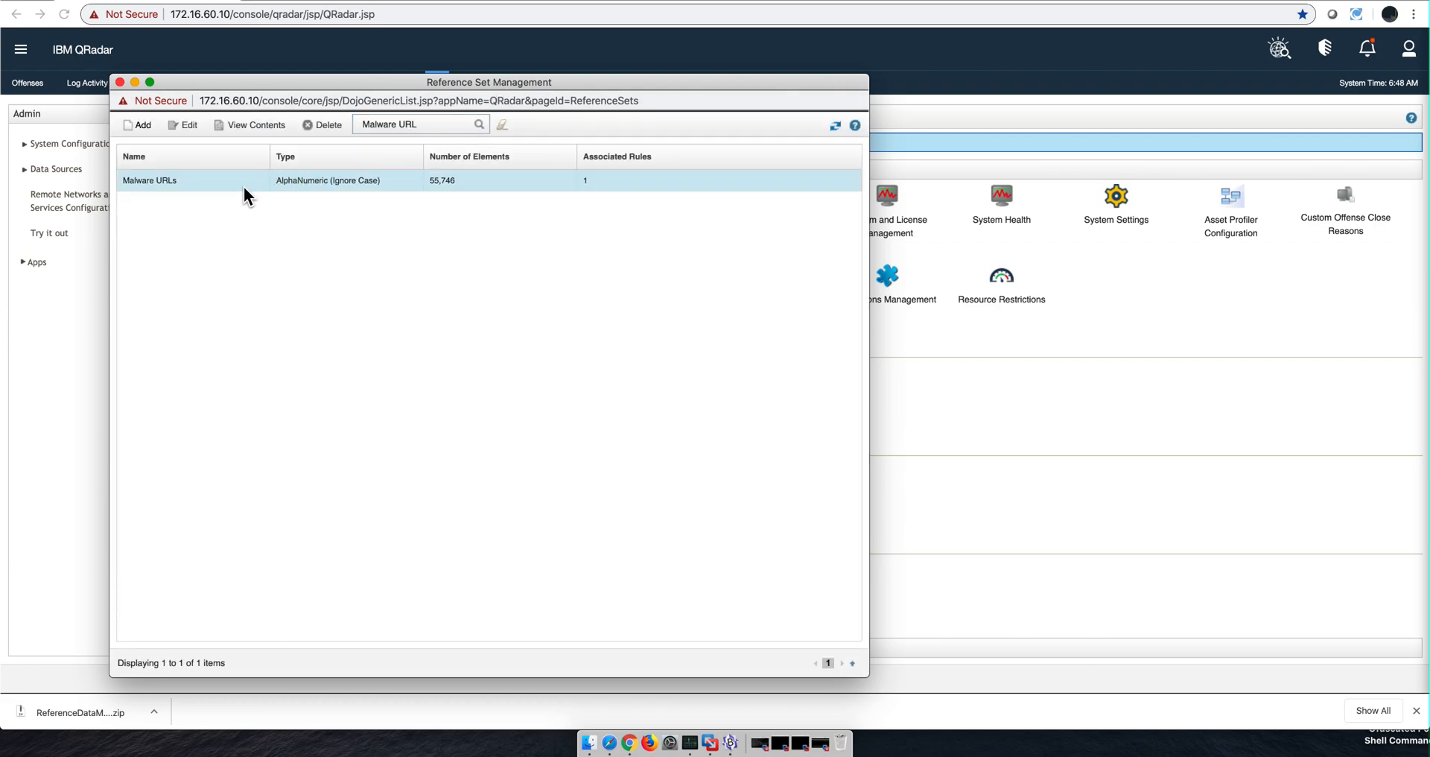
{"action": "left_click", "coordinate": [254, 123]}
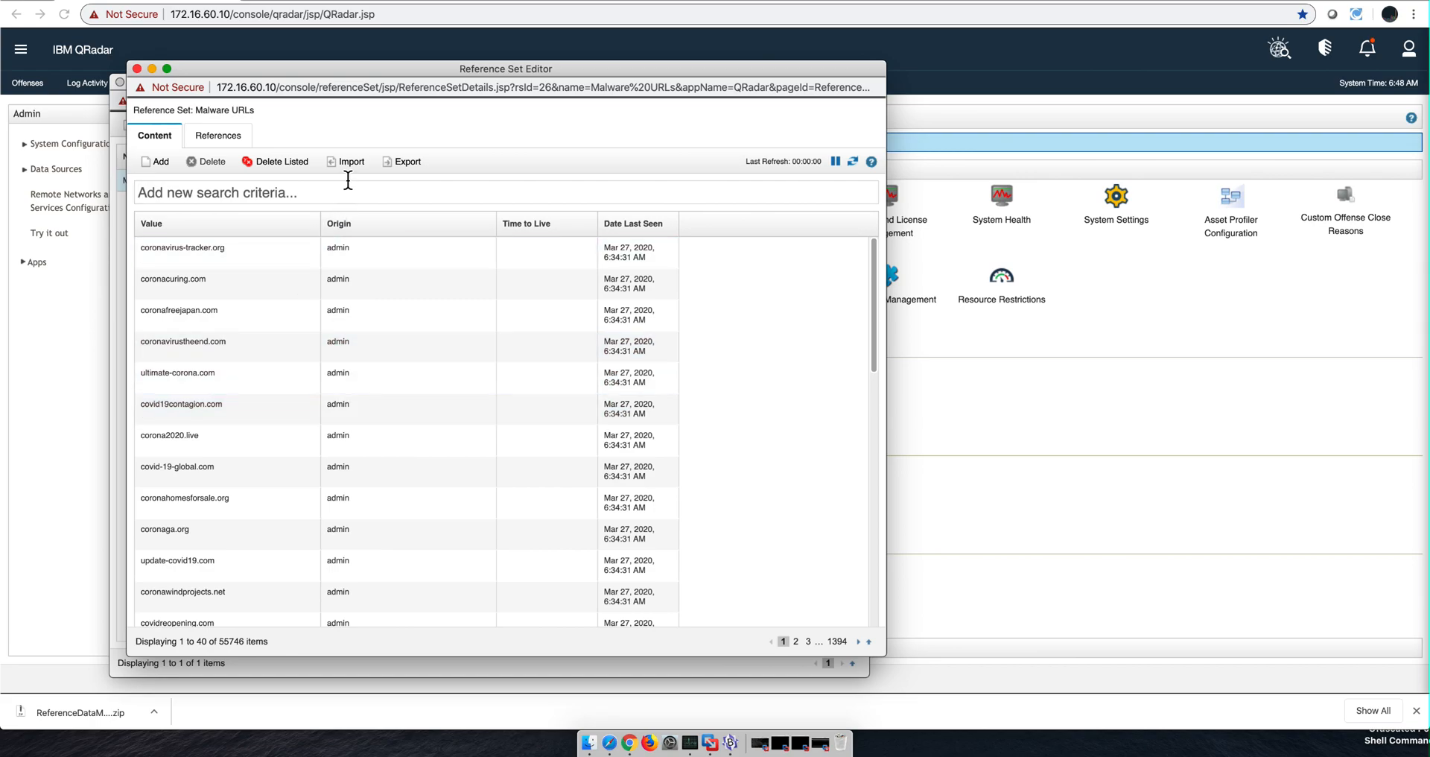
- Import the desktop file 'Covid Malware Sites.txt' into the Malware URLs reference set
{"action": "left_click", "coordinate": [350, 161]}
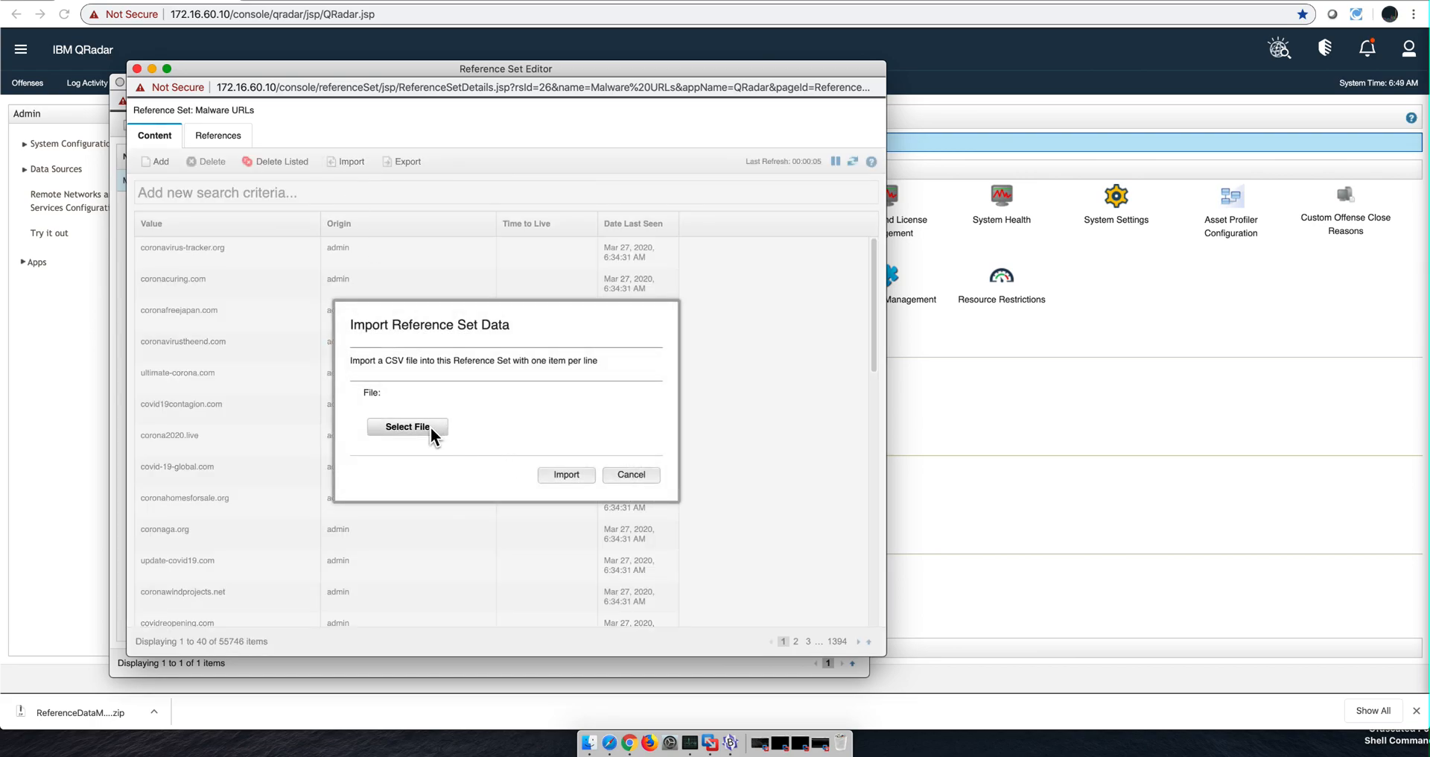
{"action": "left_click", "coordinate": [407, 426]}
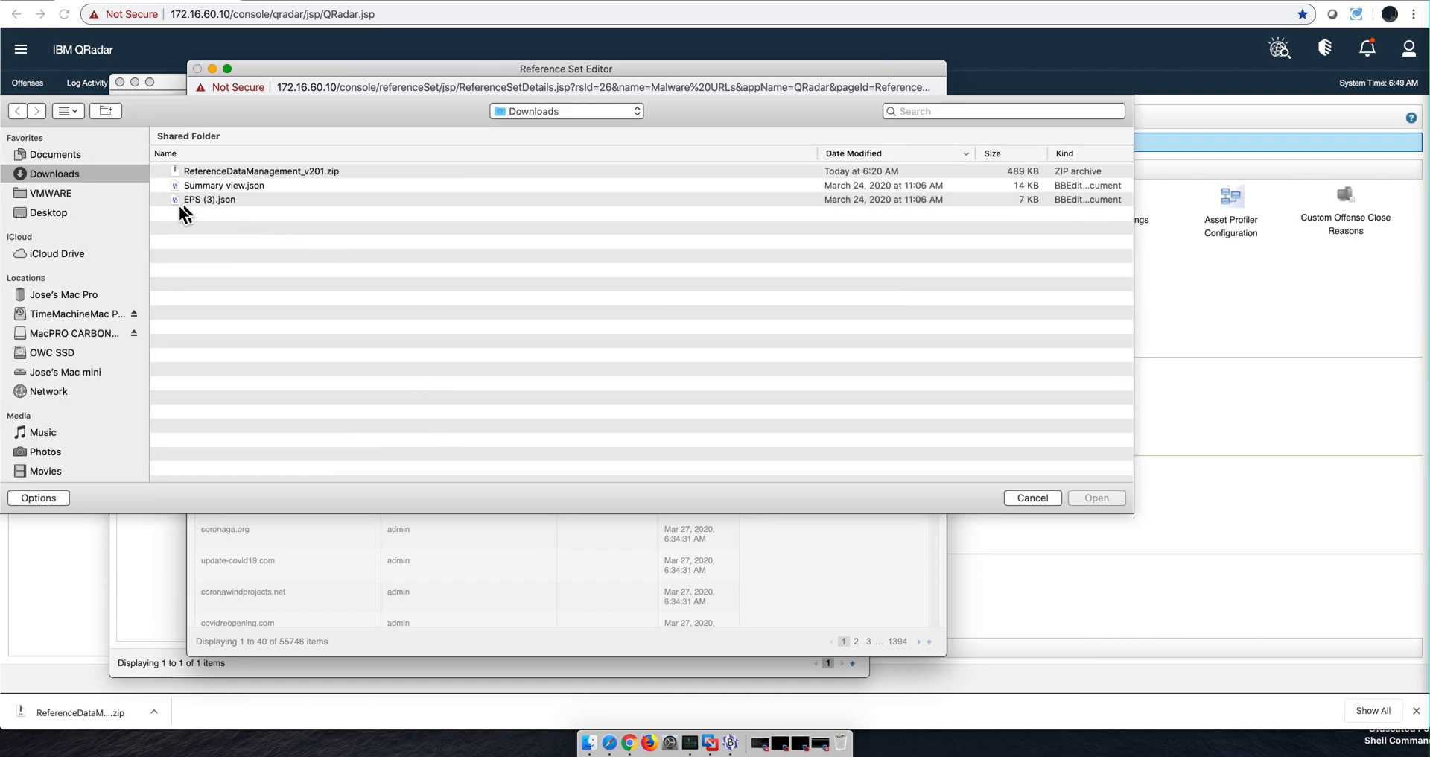
{"action": "left_click", "coordinate": [48, 213]}
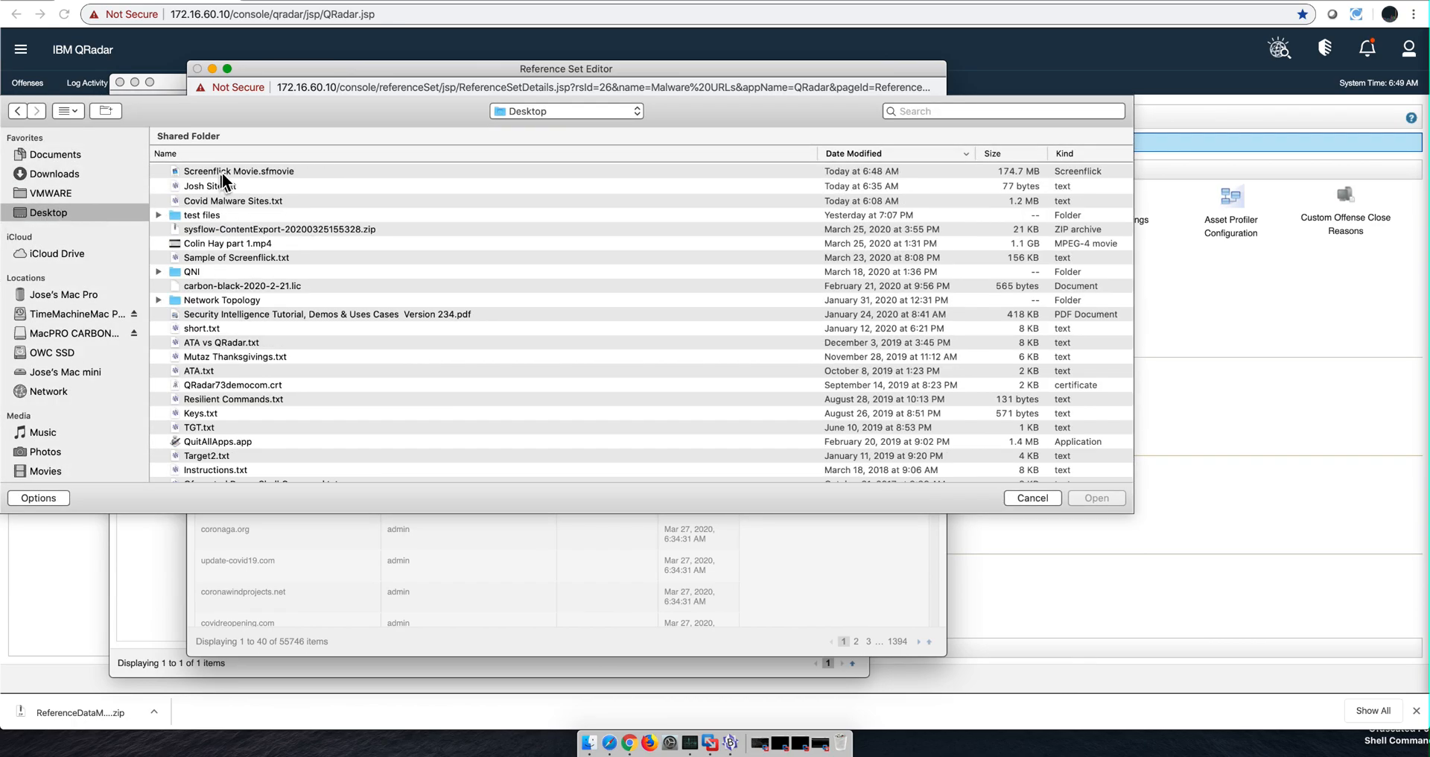
{"action": "left_click", "coordinate": [234, 201]}
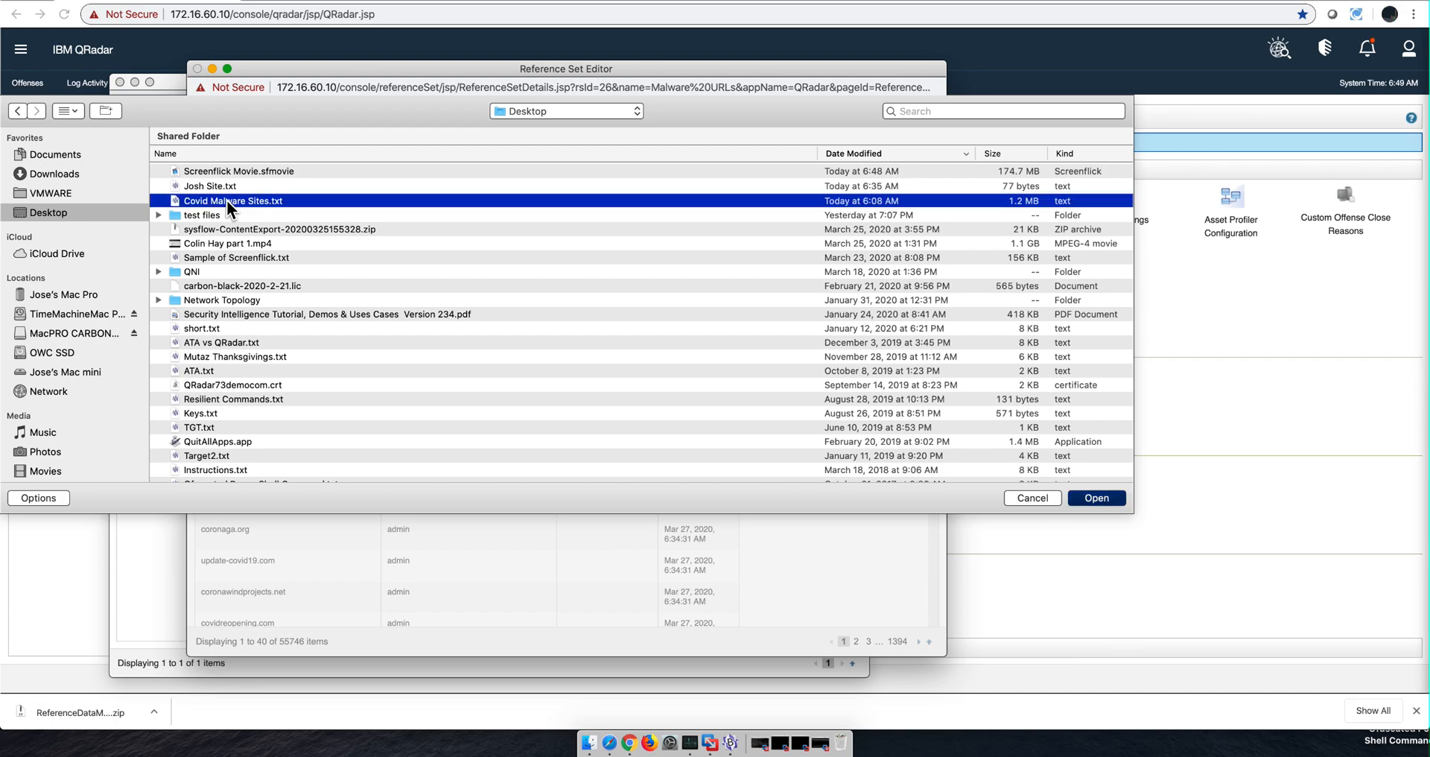
{"action": "left_click", "coordinate": [1096, 497]}
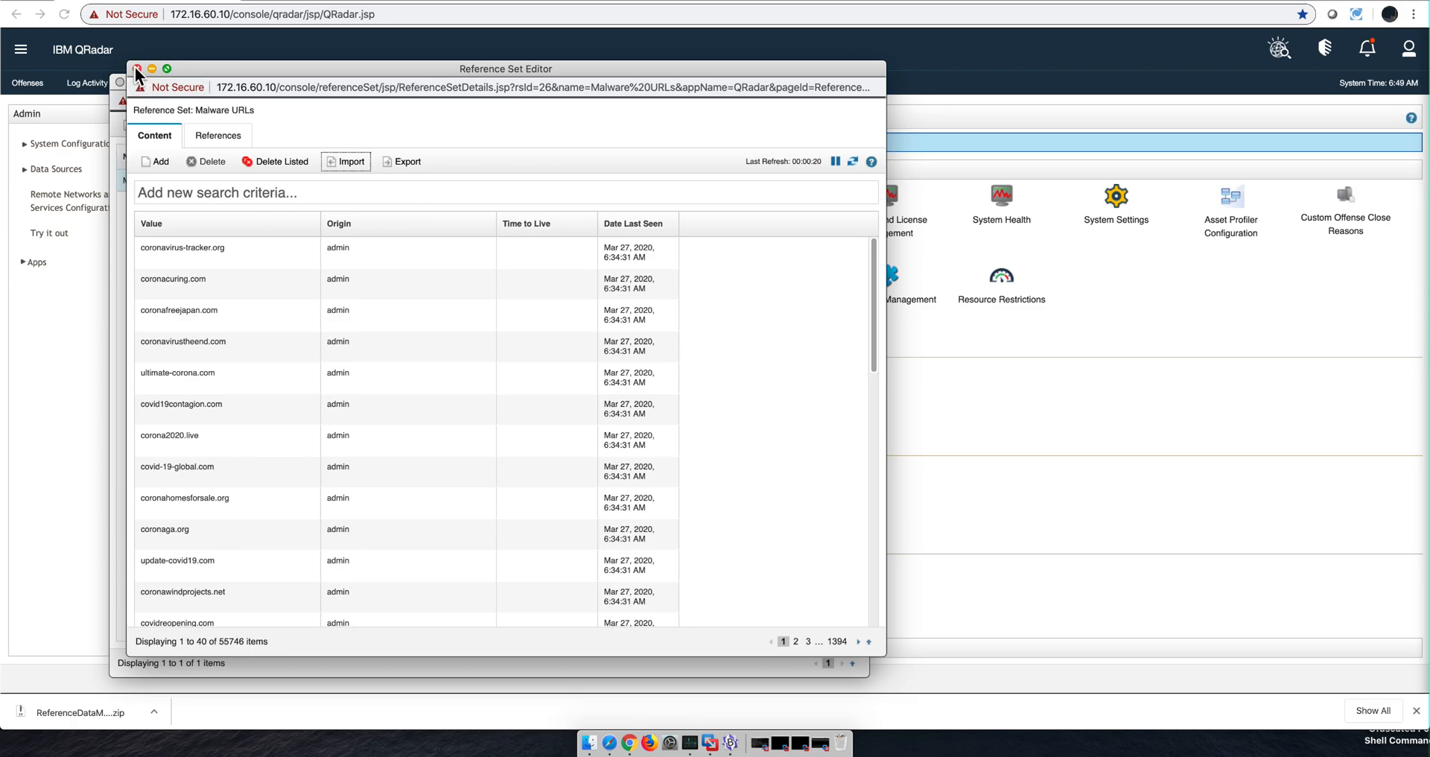
- Close the Reference Set Editor and Reference Set Management windows to return to Admin
{"action": "left_click", "coordinate": [137, 69]}
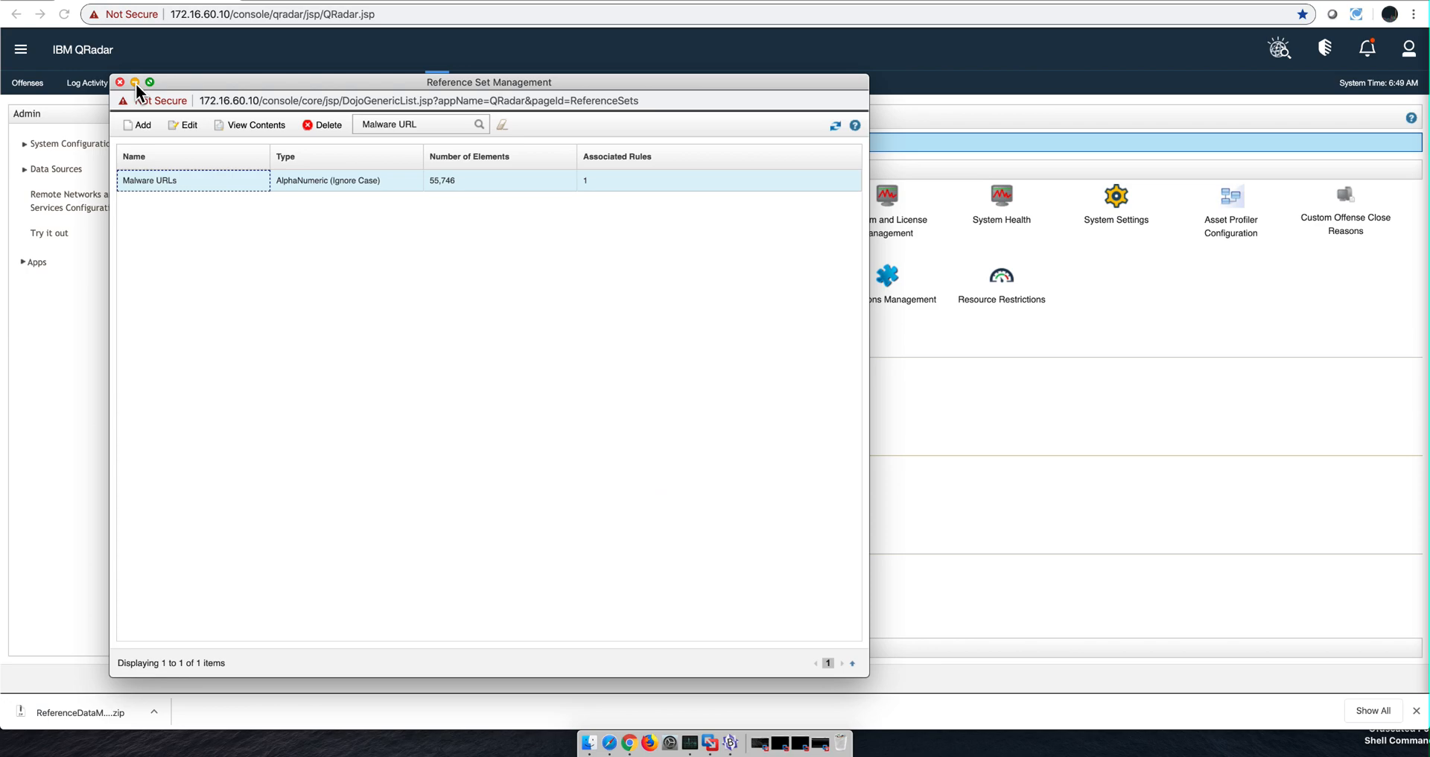
{"action": "mouse_move", "coordinate": [125, 91]}
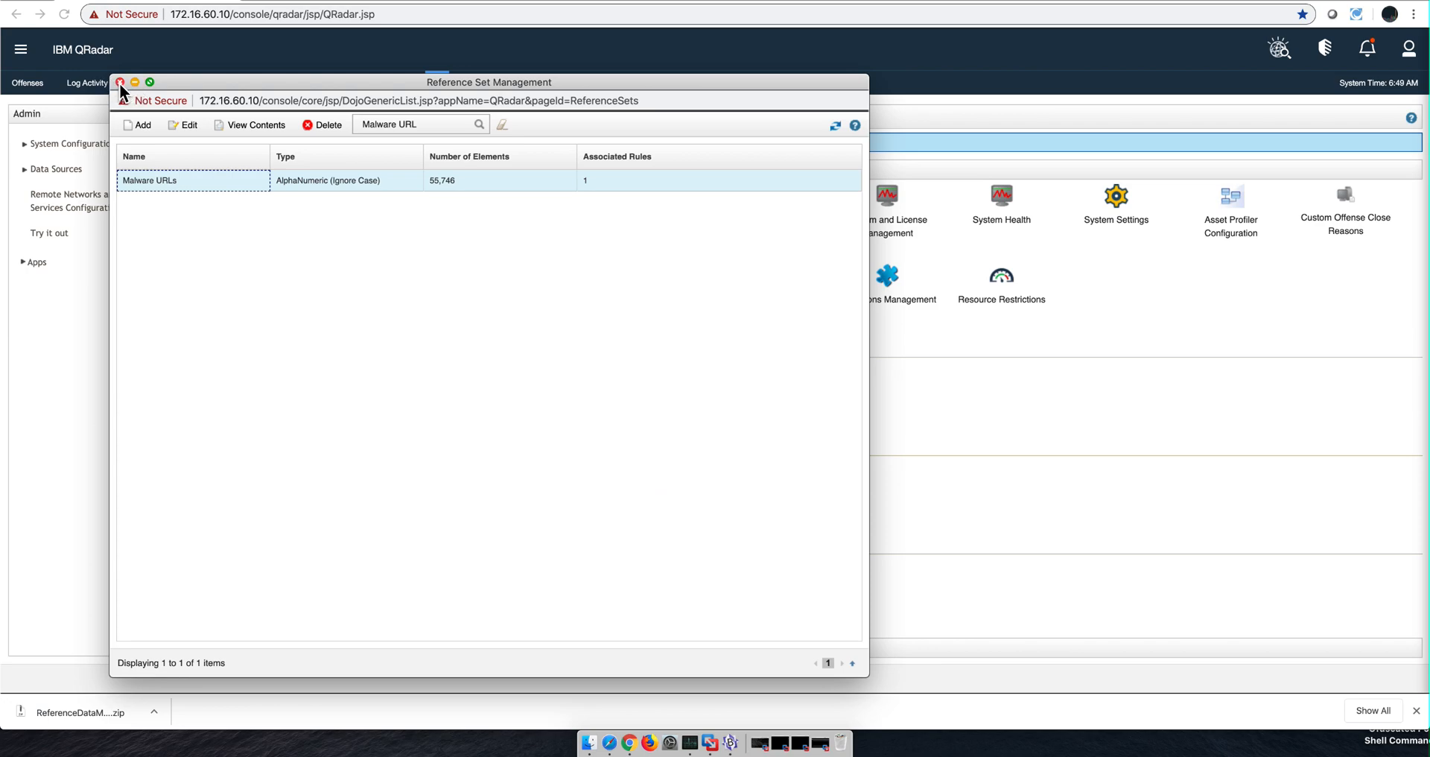
{"action": "left_click", "coordinate": [120, 82]}
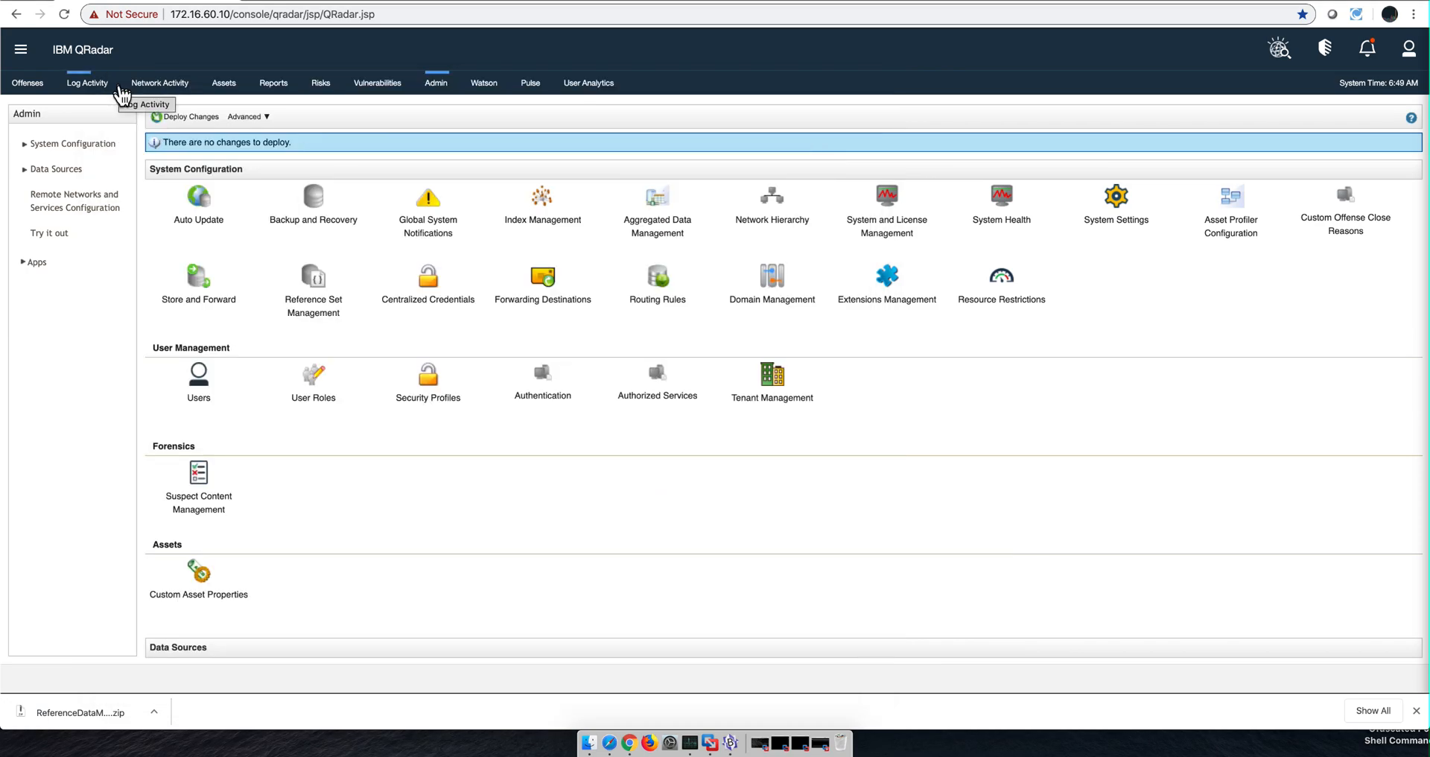